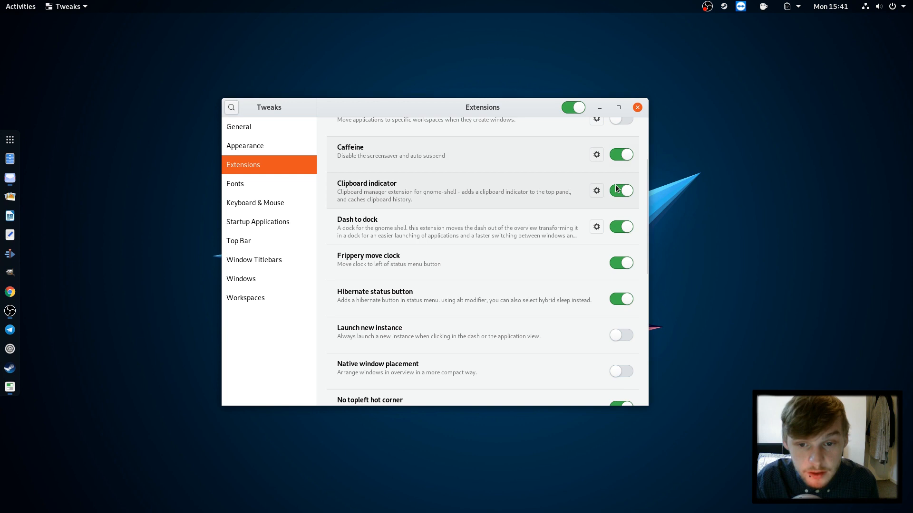
# - Browse the desktop and status menu, then close the first Tweaks window
pyautogui.scroll(3)
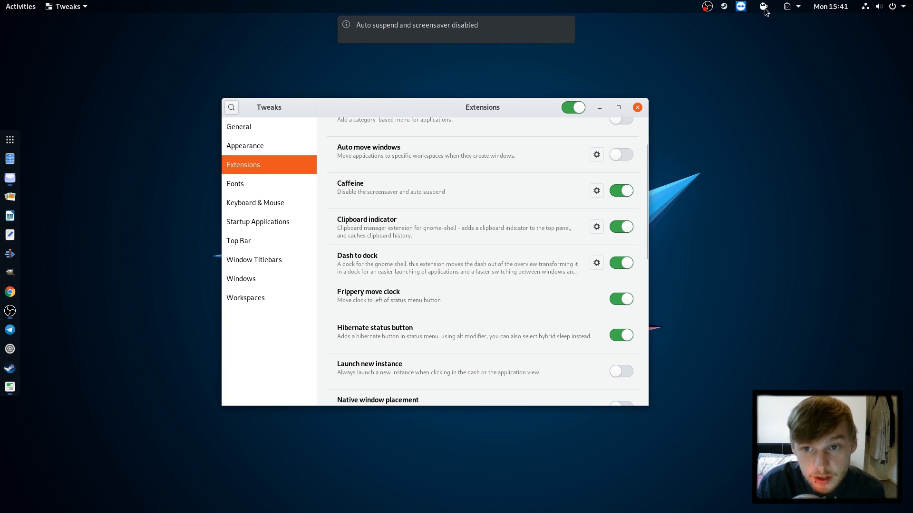
pyautogui.moveTo(681, 149)
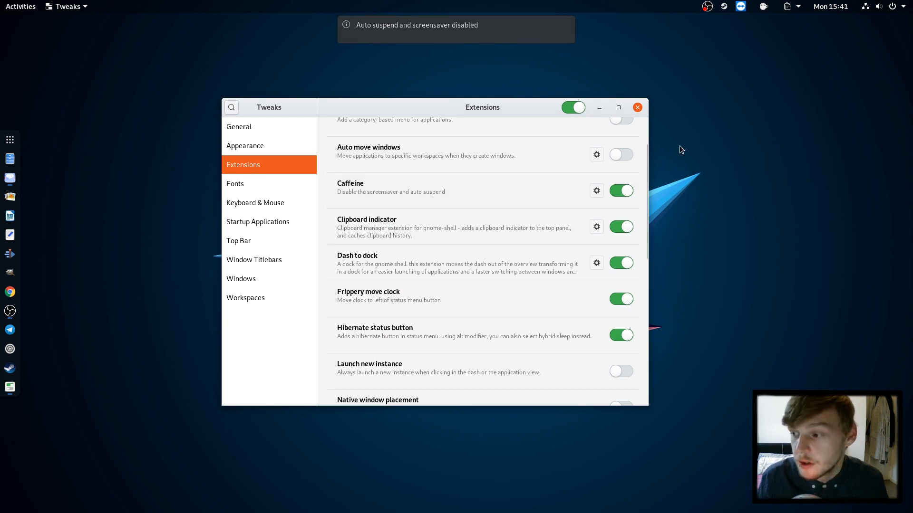
pyautogui.moveTo(590, 258)
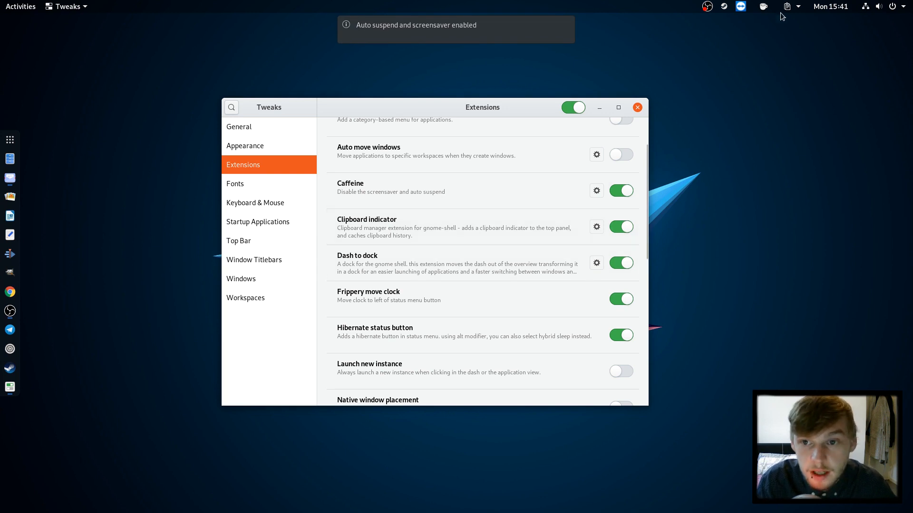
pyautogui.moveTo(703, 132)
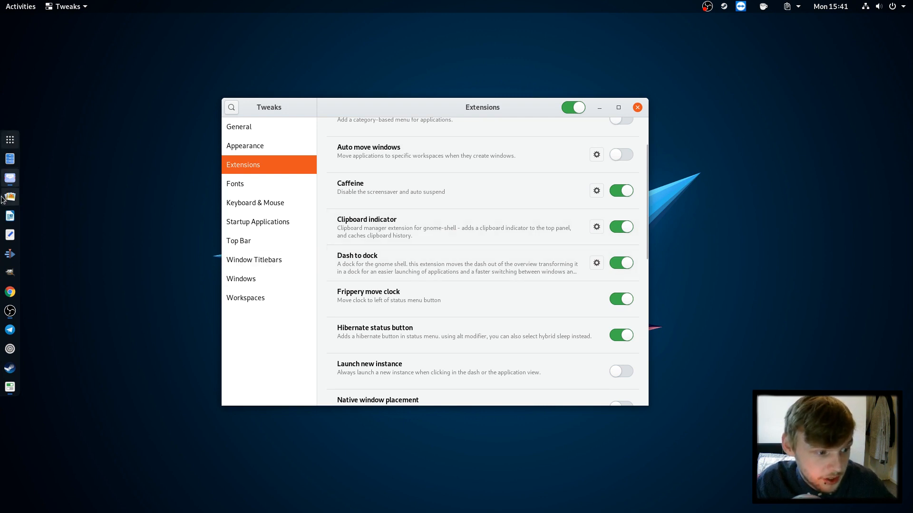
pyautogui.click(21, 7)
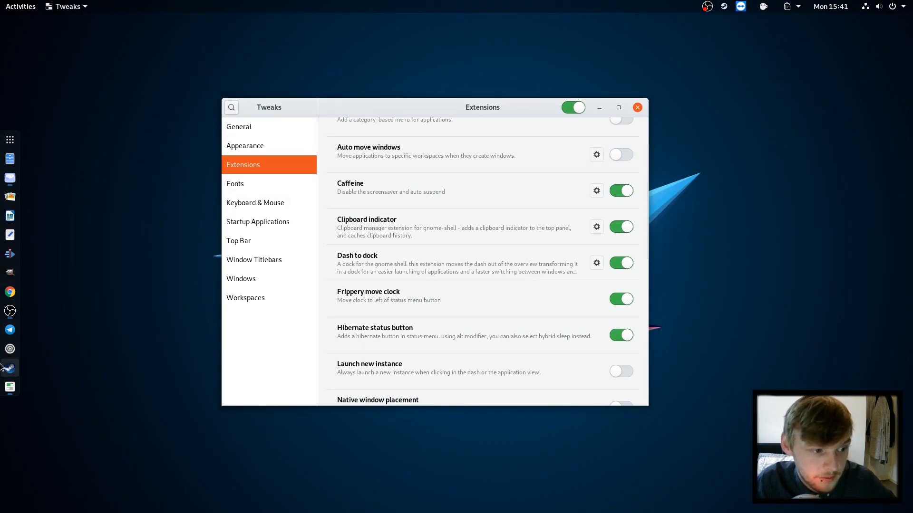
pyautogui.moveTo(368, 309)
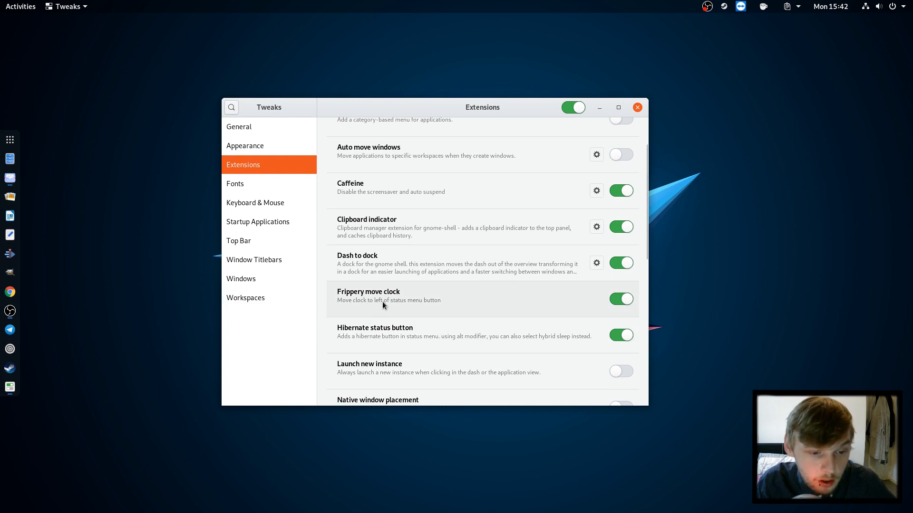
pyautogui.moveTo(383, 315)
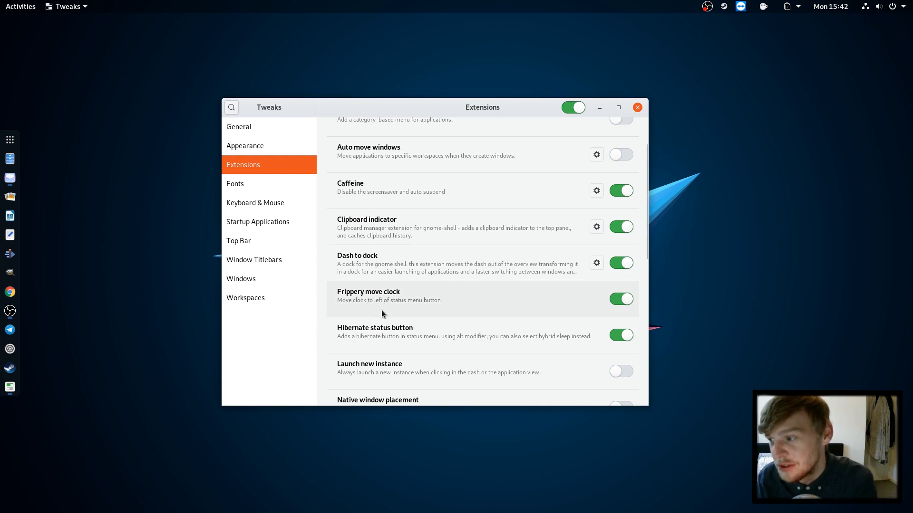
pyautogui.moveTo(422, 10)
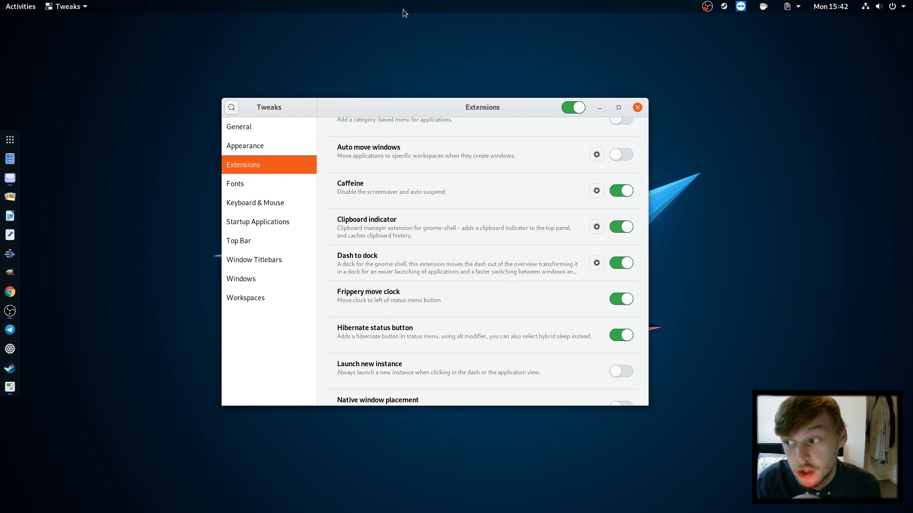
pyautogui.moveTo(442, 13)
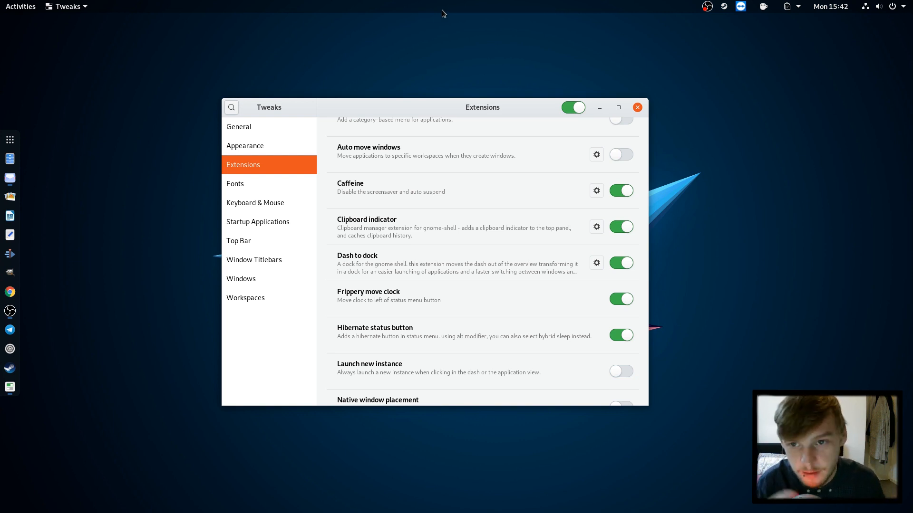
pyautogui.moveTo(811, 4)
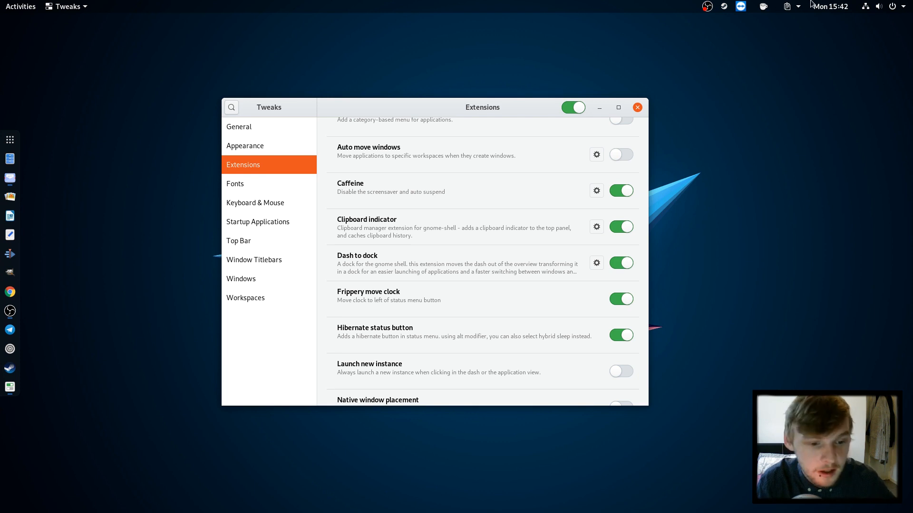
pyautogui.scroll(-3)
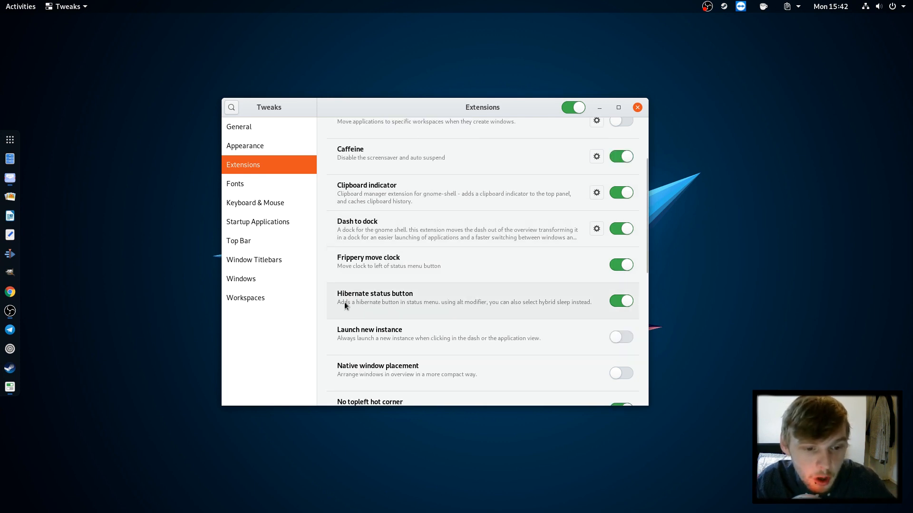
pyautogui.click(891, 6)
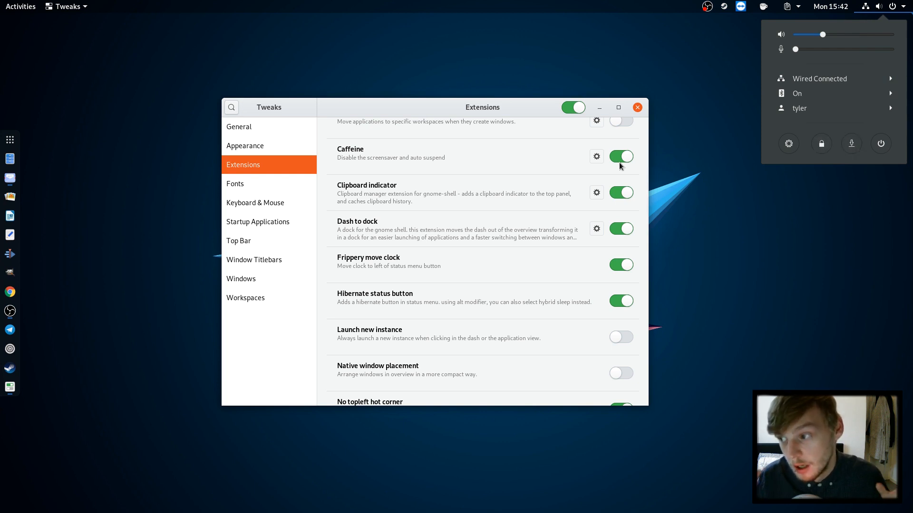
pyautogui.moveTo(558, 134)
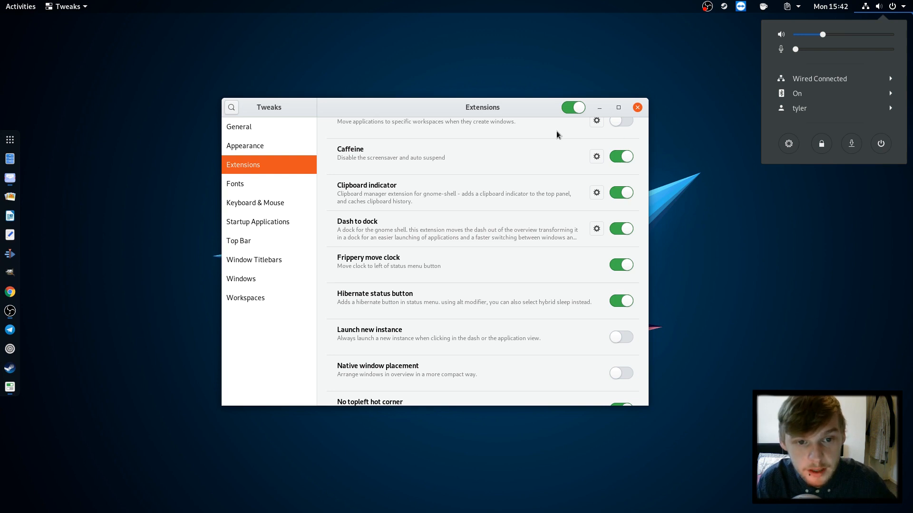
pyautogui.click(512, 104)
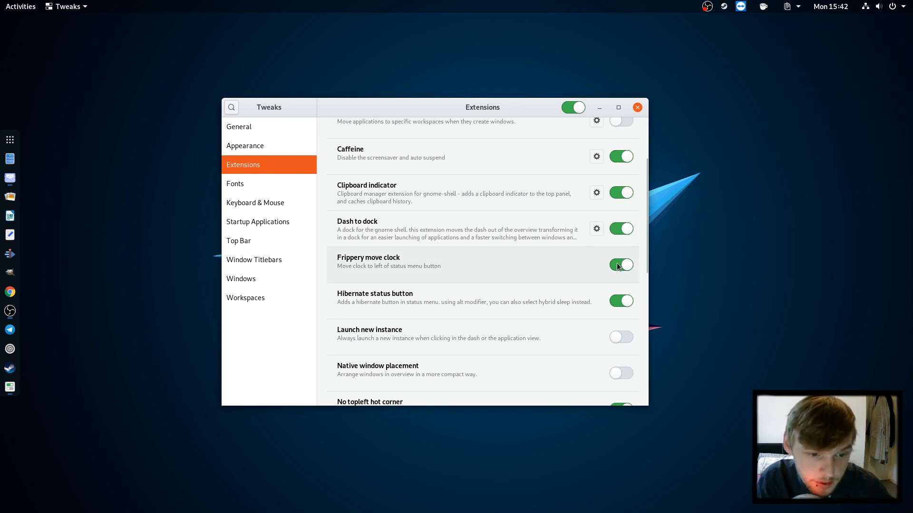
pyautogui.scroll(-3)
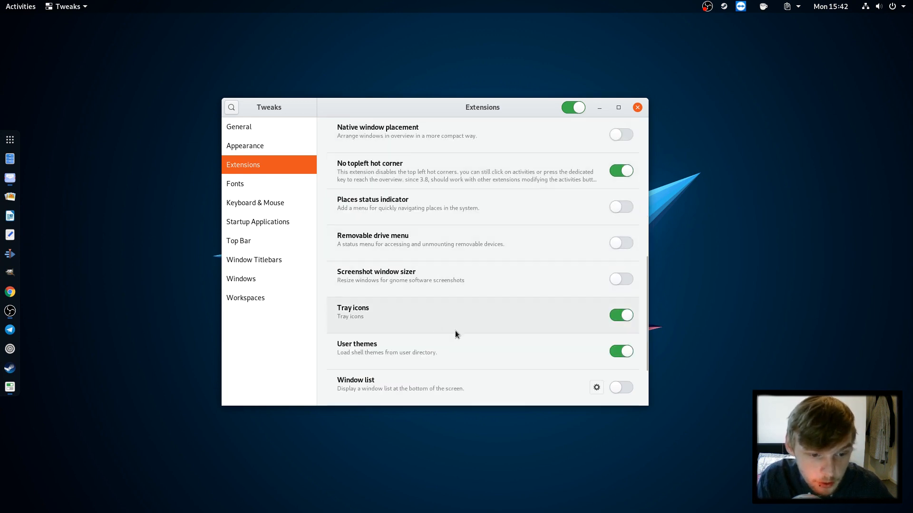
pyautogui.scroll(-3)
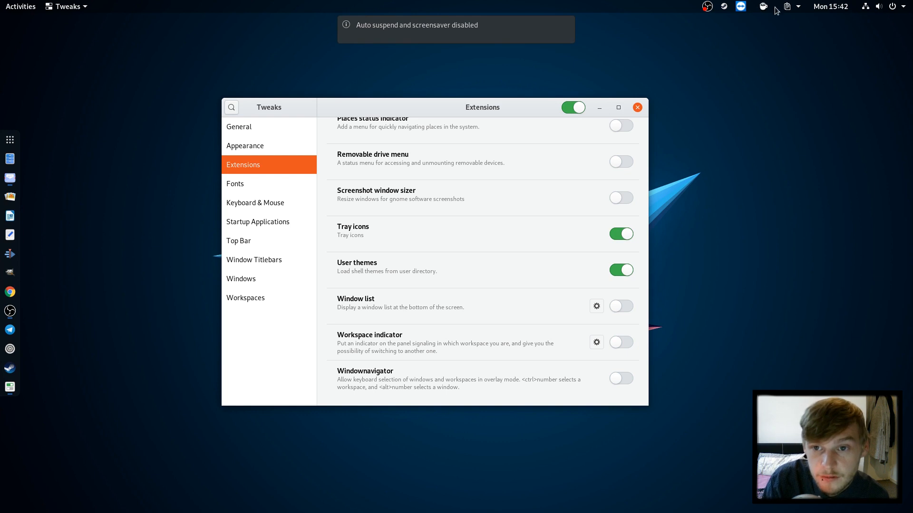
pyautogui.moveTo(811, 25)
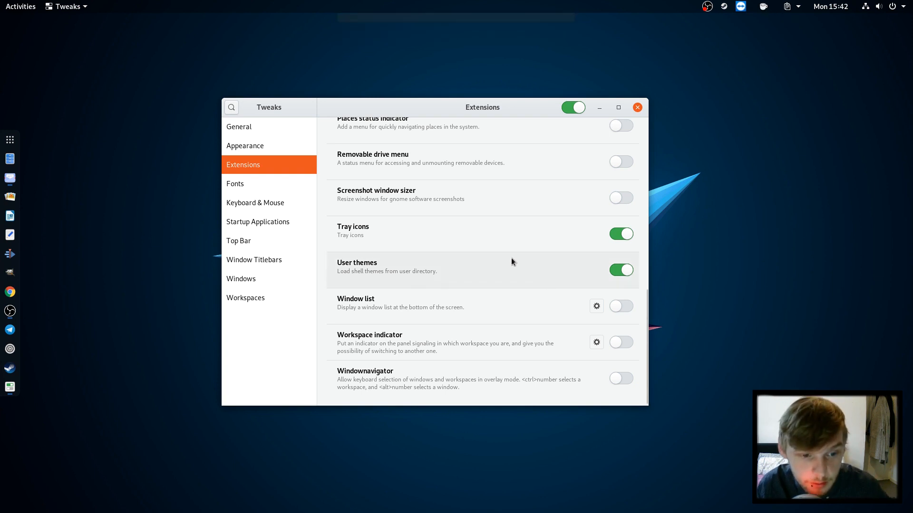
pyautogui.moveTo(489, 190)
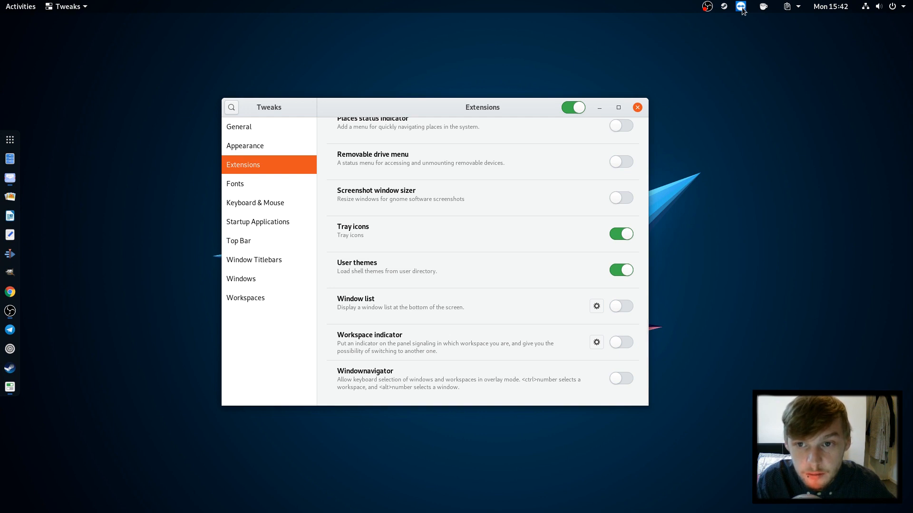
pyautogui.moveTo(785, 43)
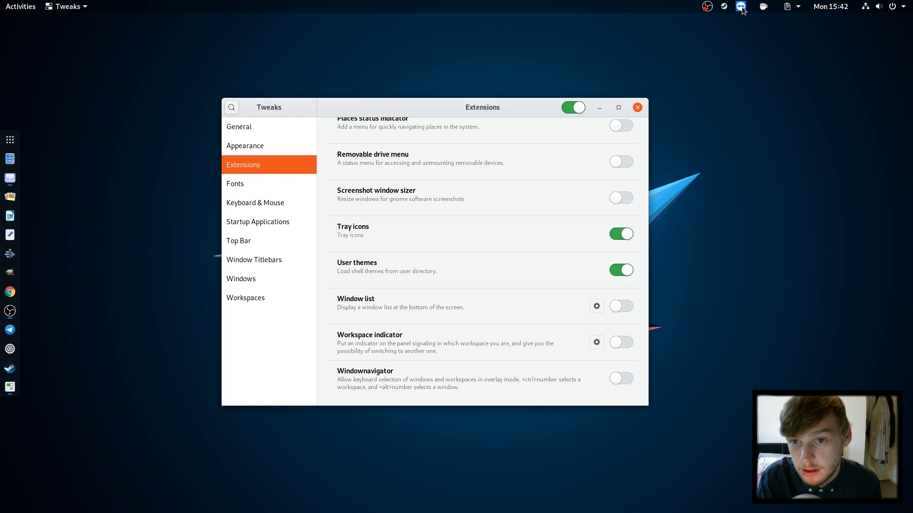
pyautogui.moveTo(751, 29)
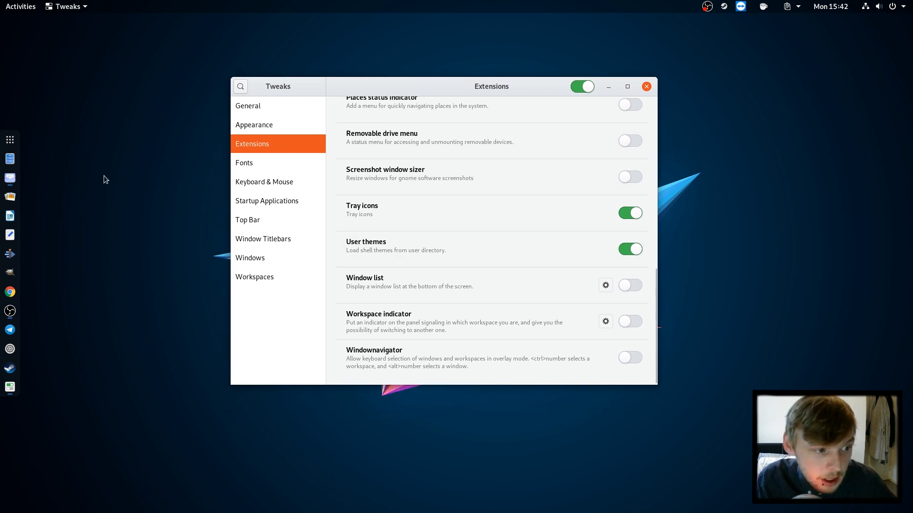
pyautogui.moveTo(631, 71)
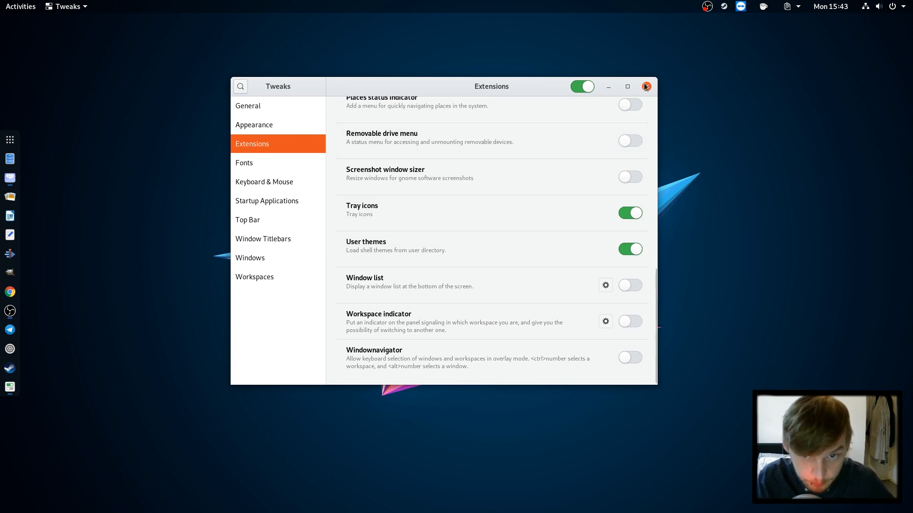
pyautogui.click(646, 87)
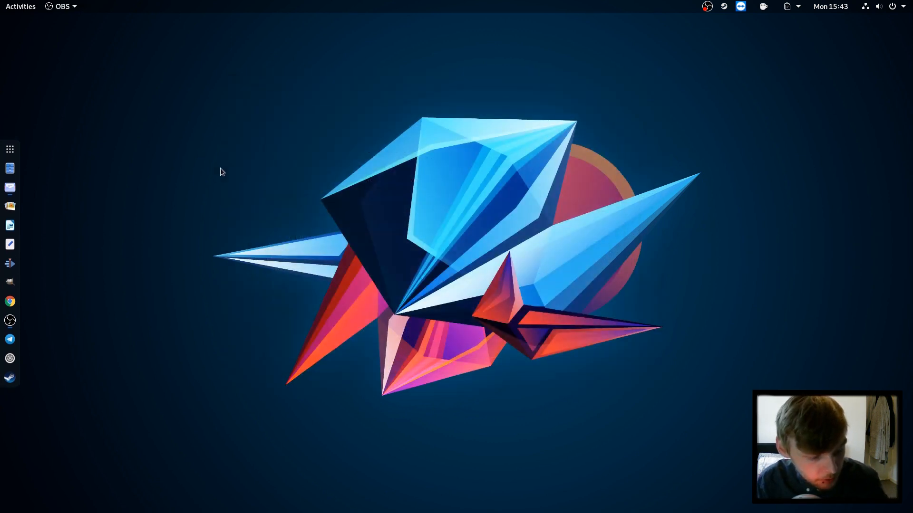
# - Reopen Tweaks' Appearance page and switch the application theme to Yaru-light, then Yaru-dark
pyautogui.write('tweak')
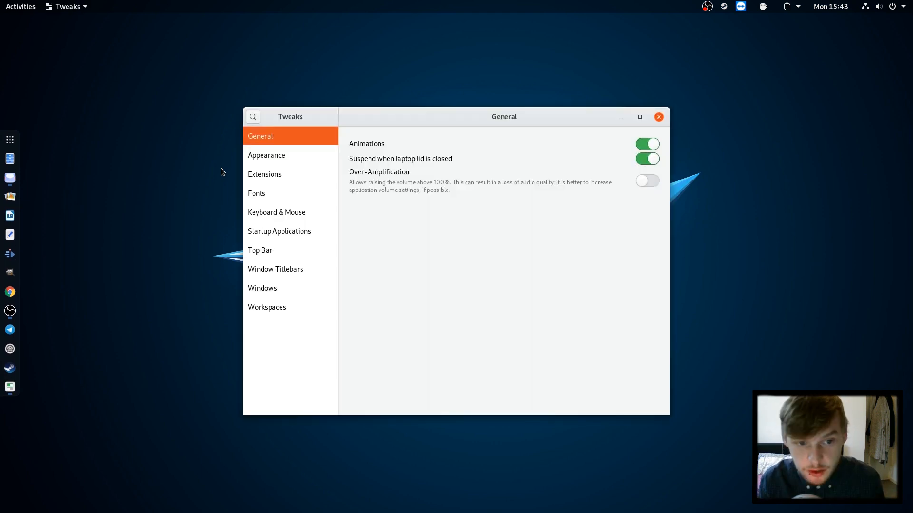
pyautogui.click(266, 155)
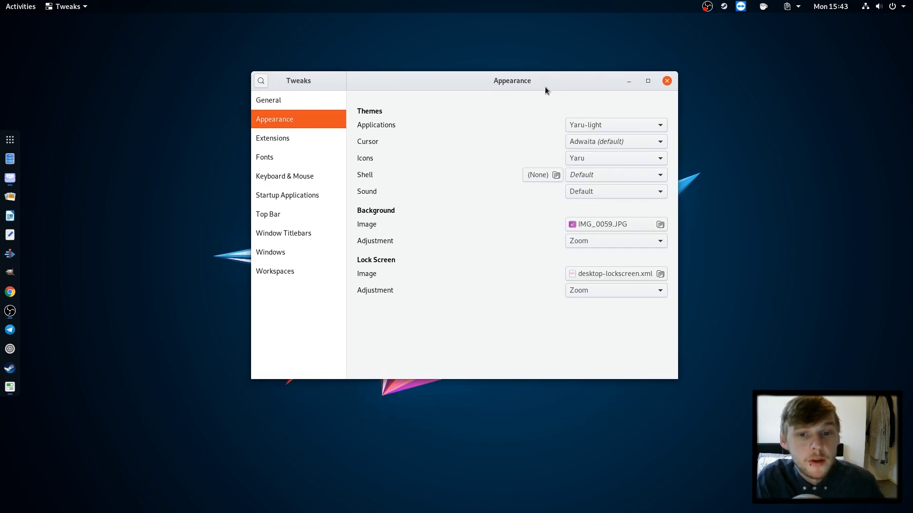
pyautogui.moveTo(596, 157)
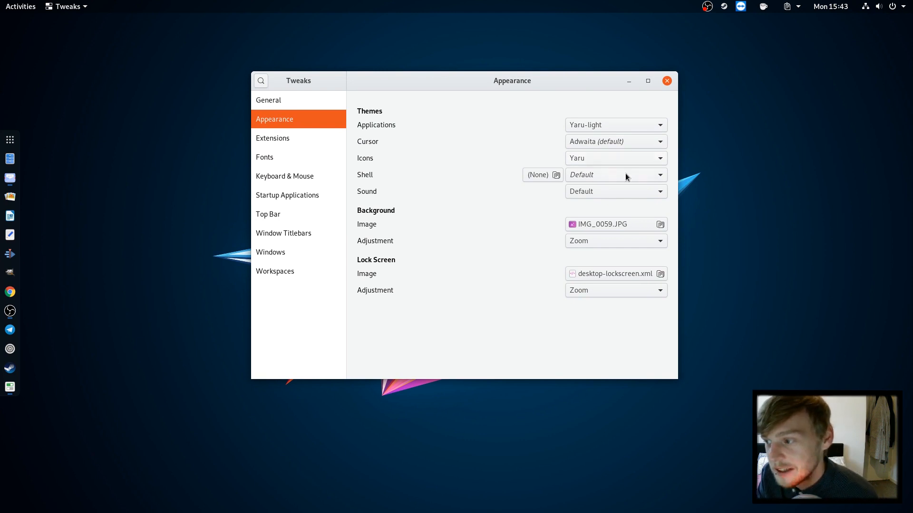
pyautogui.moveTo(597, 127)
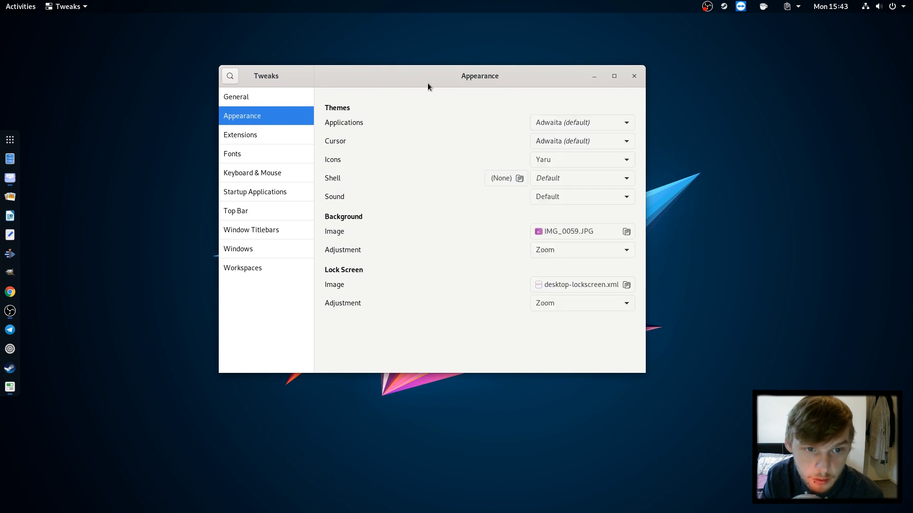
pyautogui.click(581, 122)
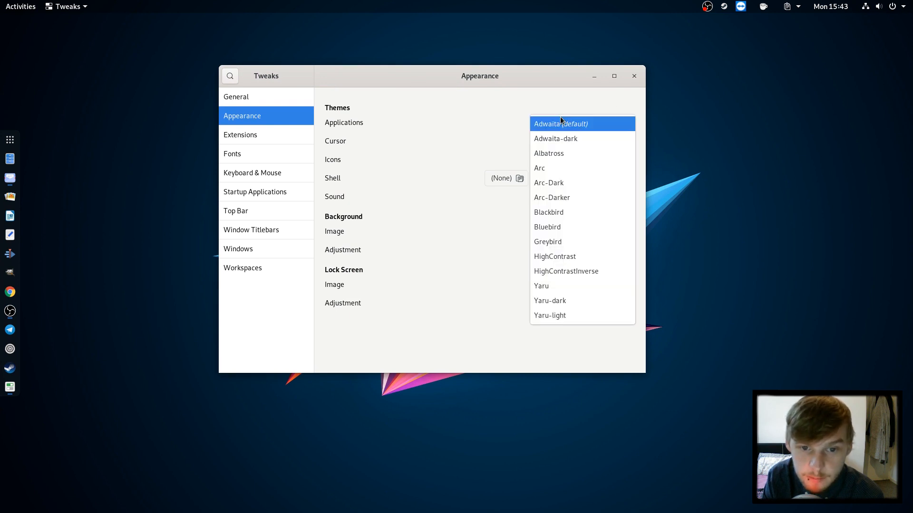
pyautogui.click(549, 314)
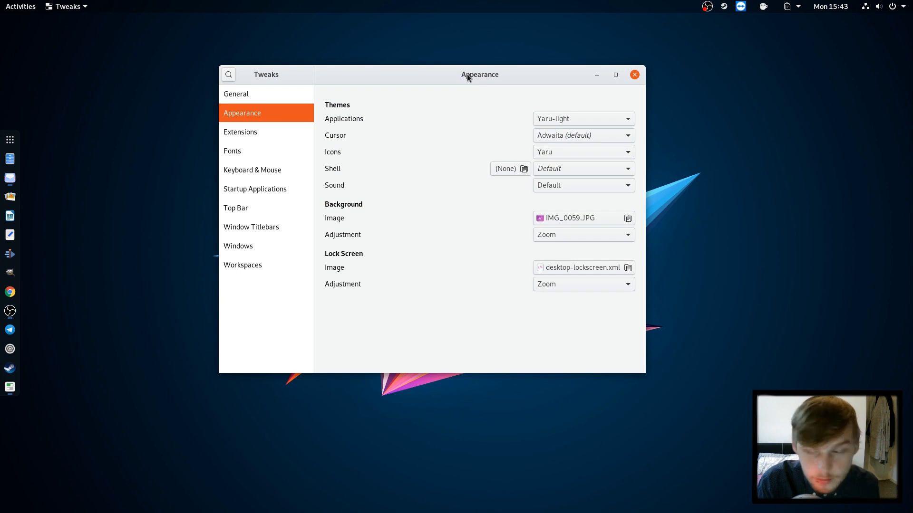
pyautogui.click(582, 118)
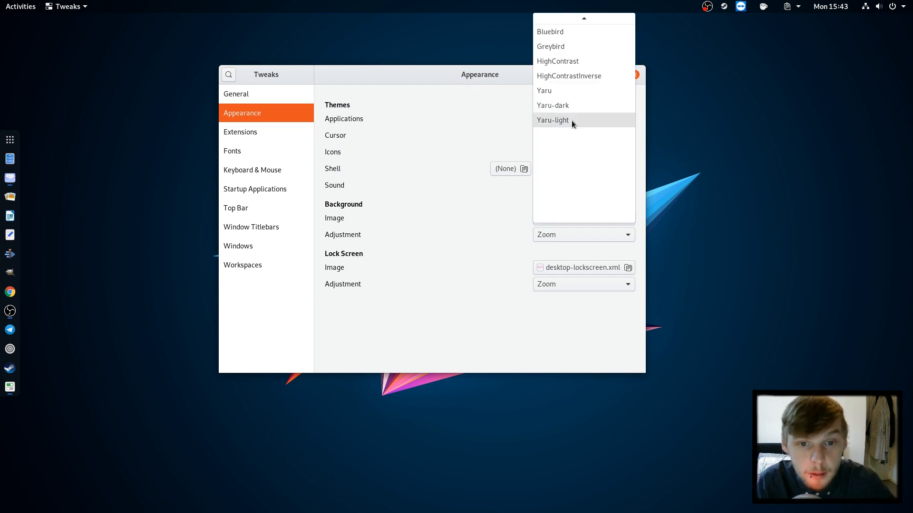
pyautogui.click(552, 106)
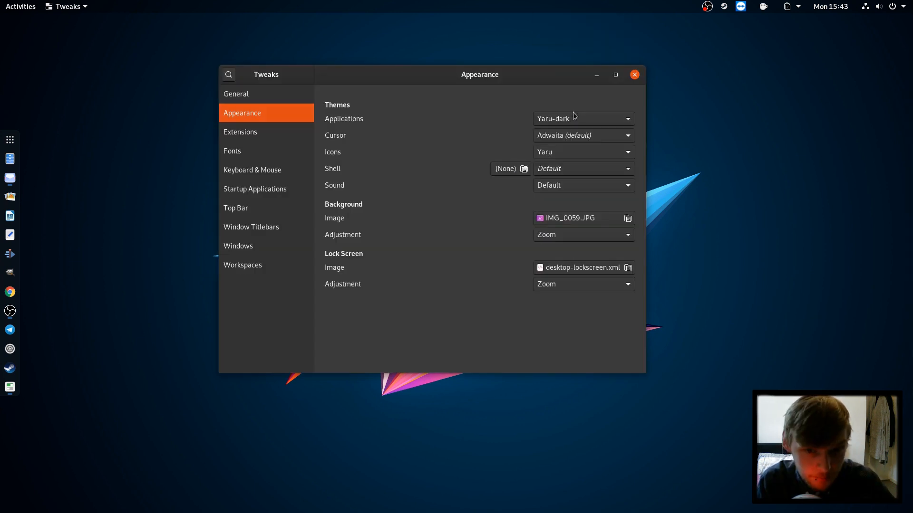
# - Try a light application theme and then Arc-Darker from the same dropdown
pyautogui.click(581, 119)
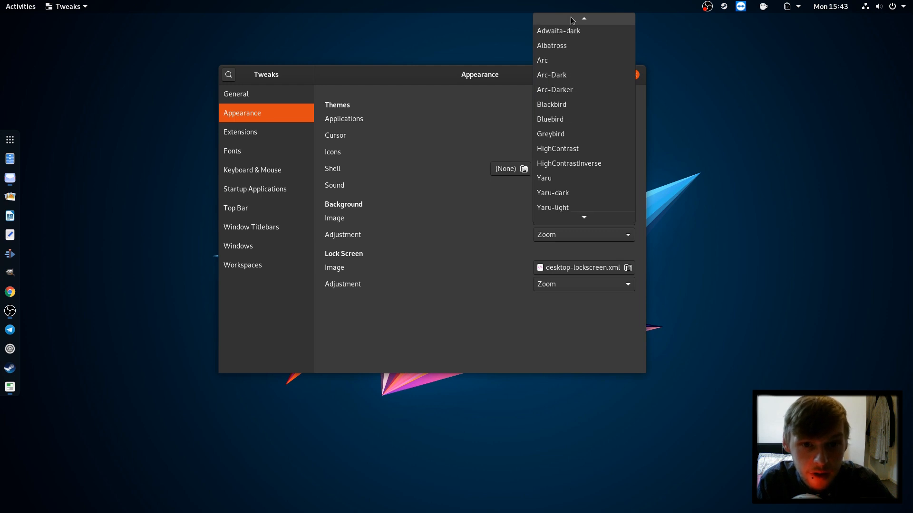
pyautogui.click(555, 90)
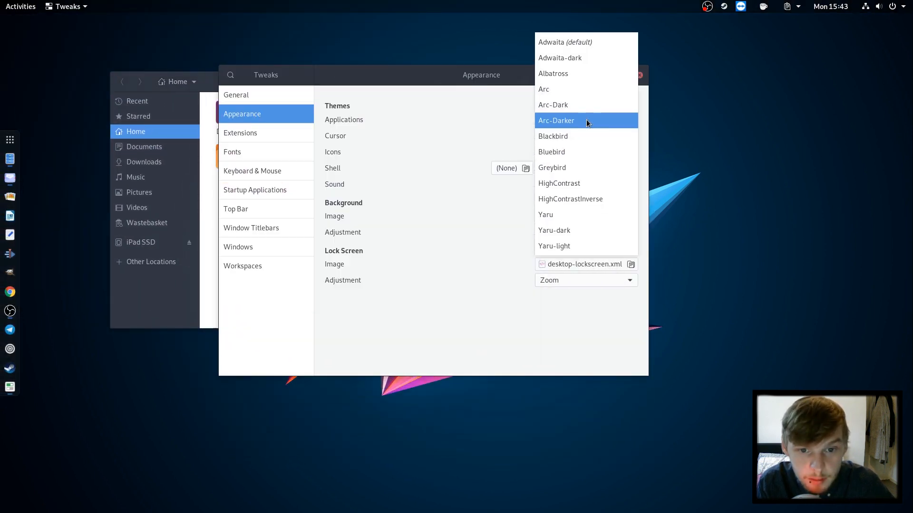
pyautogui.click(553, 245)
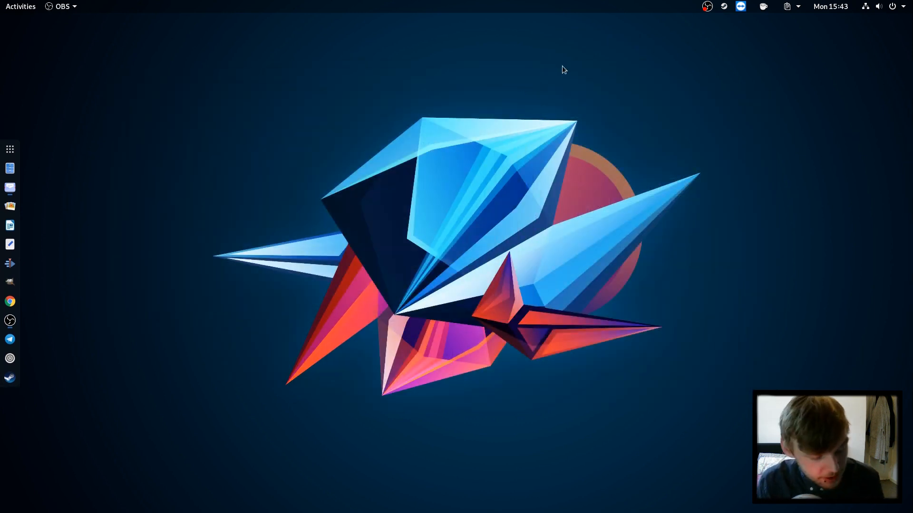
# - Launch Disks and show the details of the 4.0 TB RAID-0 Array
pyautogui.write('disk')
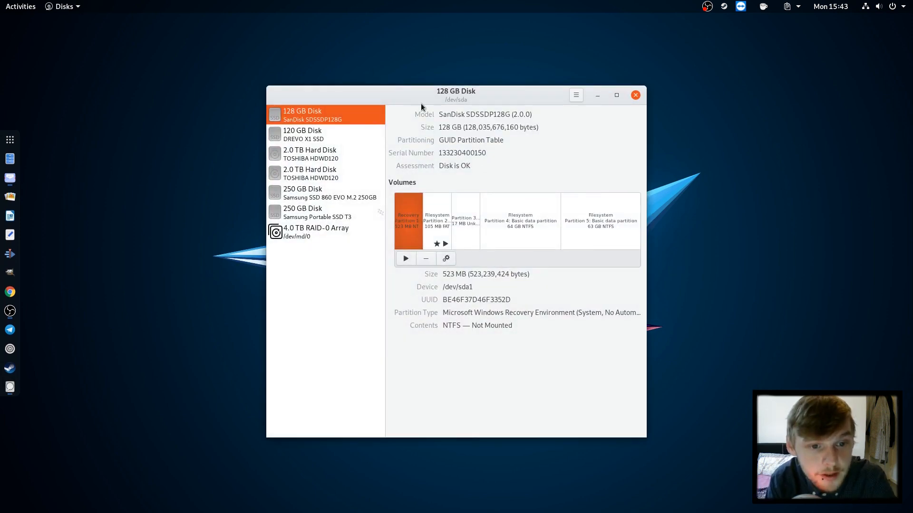
pyautogui.click(316, 232)
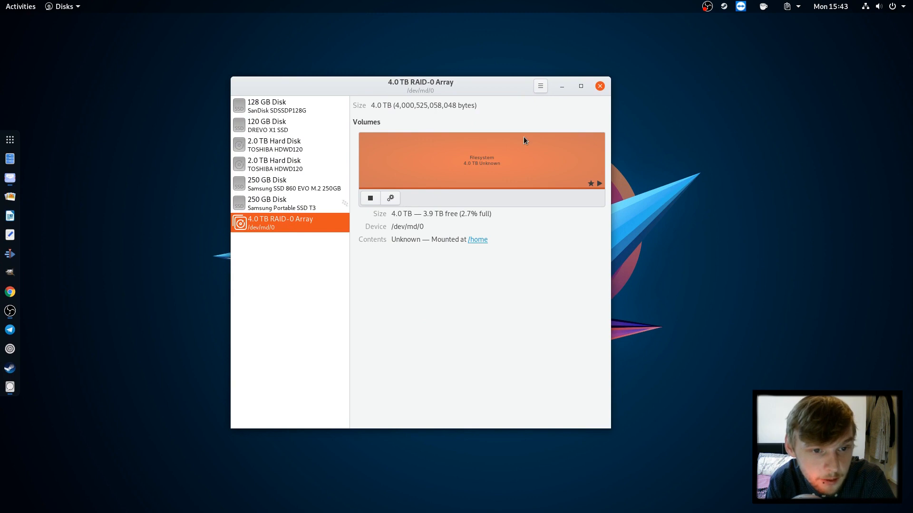
pyautogui.moveTo(392, 116)
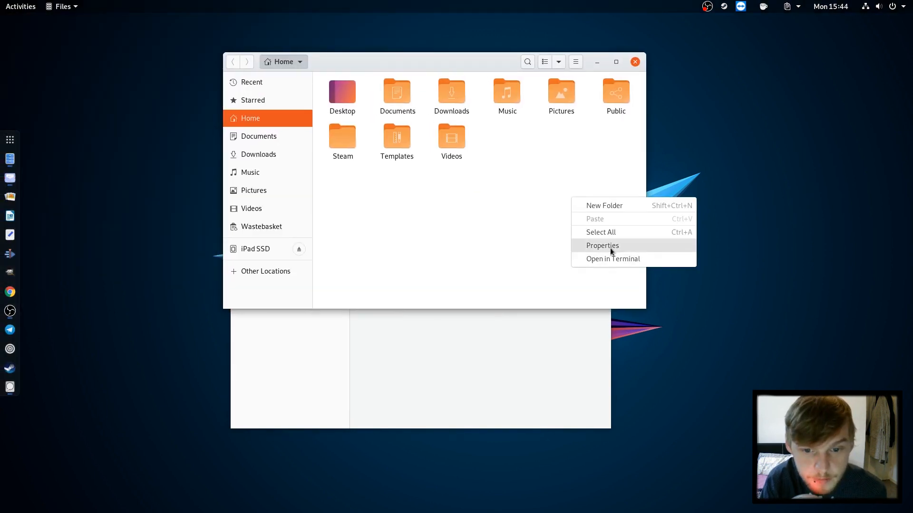
# - View the home folder's properties showing 3.7 TB free, then close them
pyautogui.click(602, 246)
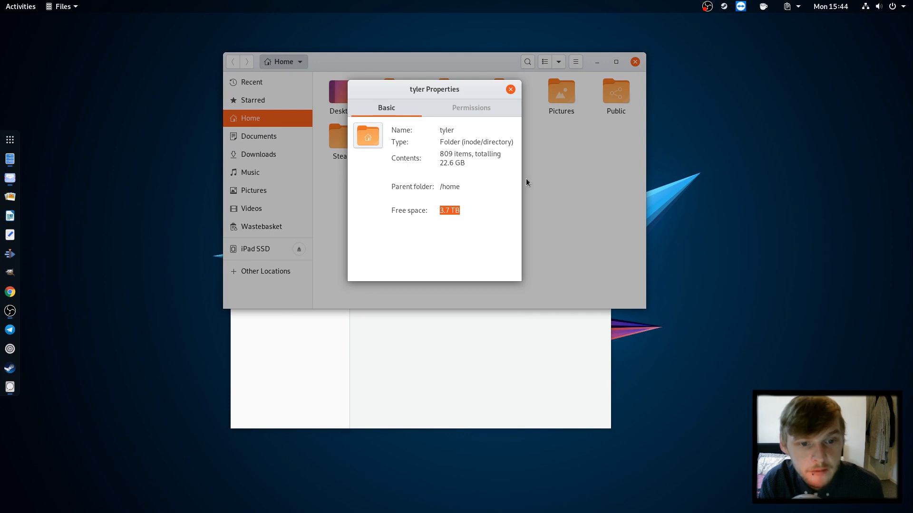
pyautogui.moveTo(527, 113)
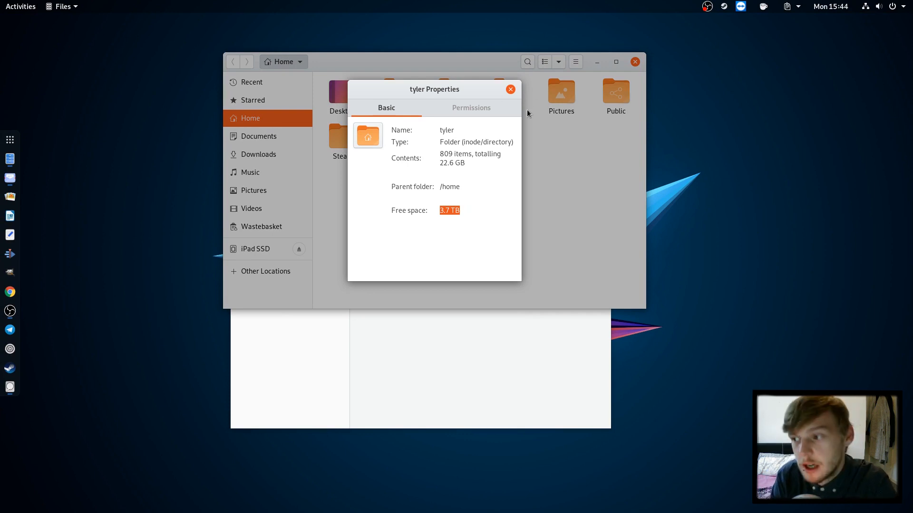
pyautogui.moveTo(552, 156)
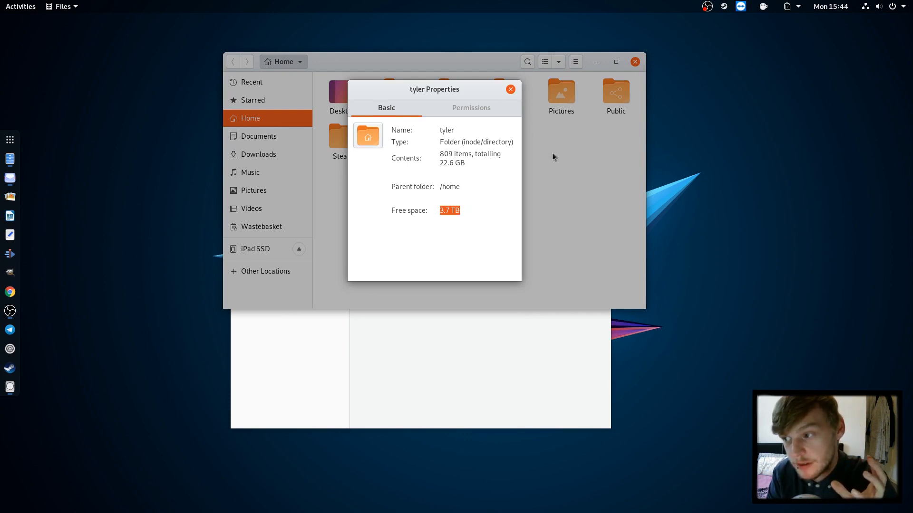
pyautogui.moveTo(535, 96)
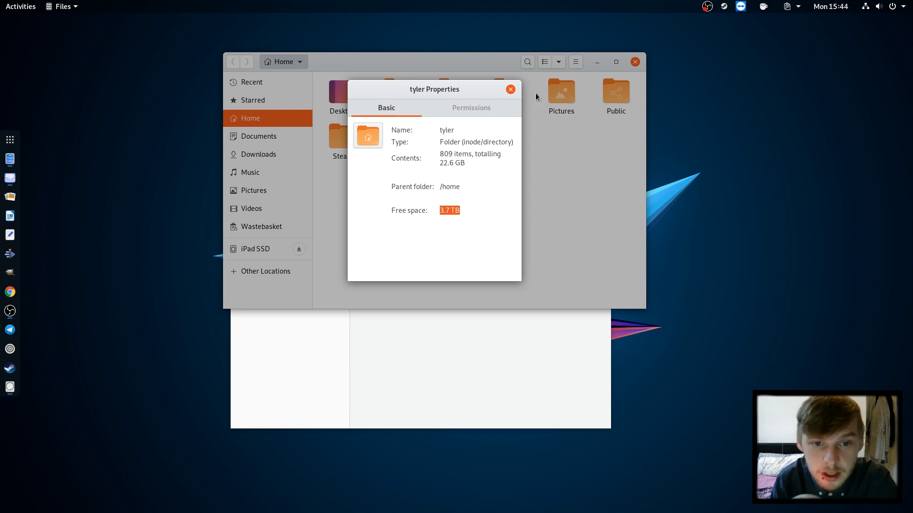
pyautogui.click(511, 89)
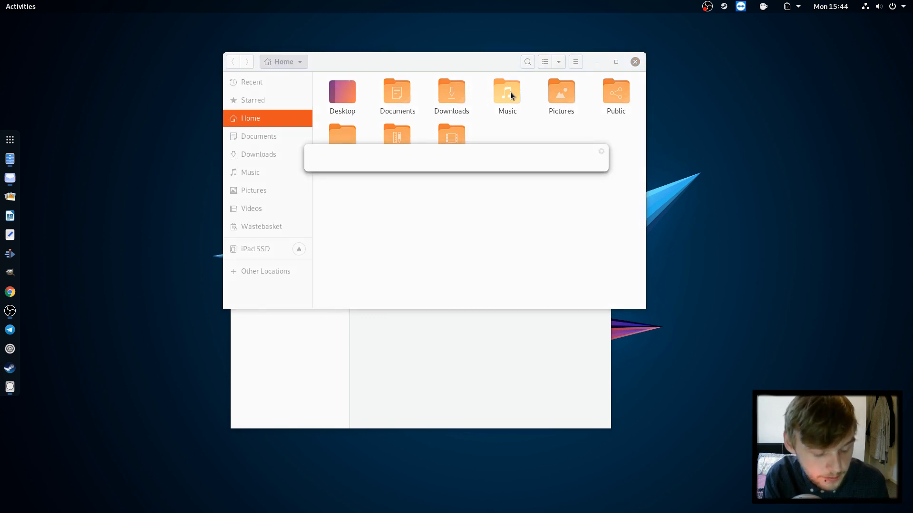
# - Run an authenticated read benchmark on the RAID-0 array (~283 MB/s) and close the results
pyautogui.write('gisk')
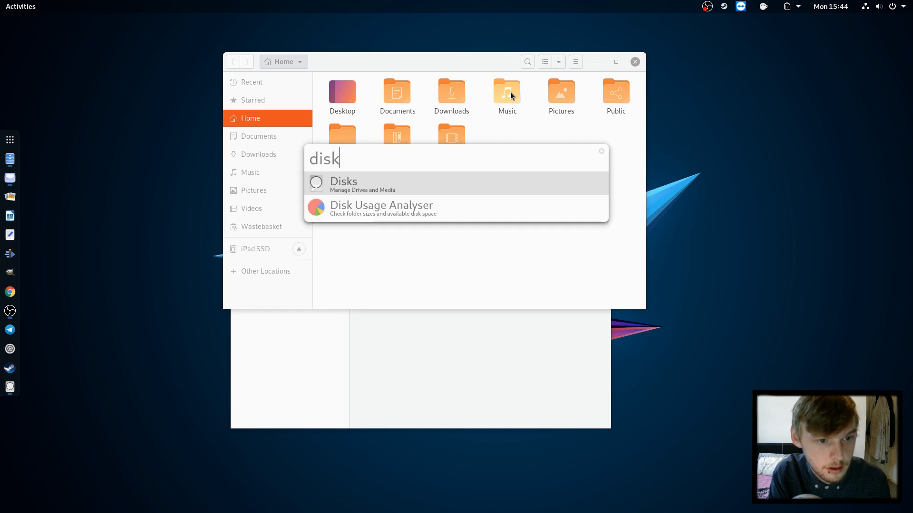
pyautogui.click(343, 184)
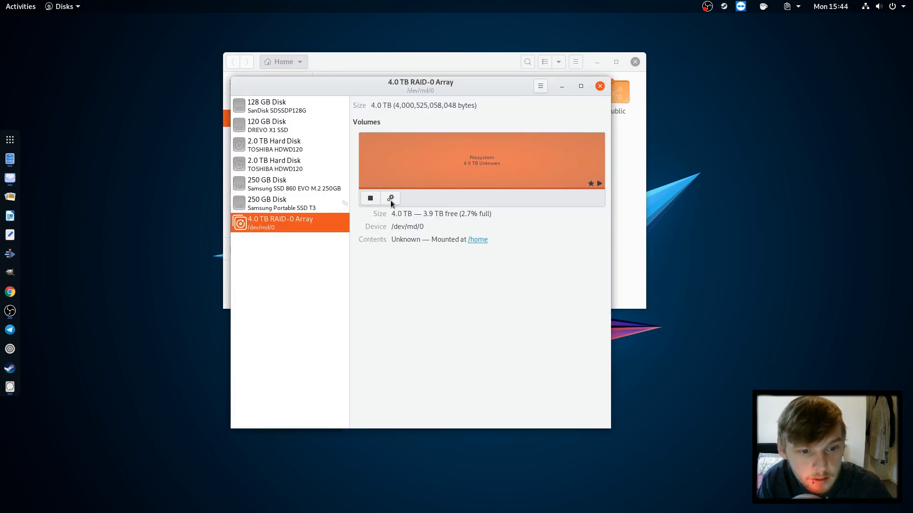
pyautogui.click(389, 198)
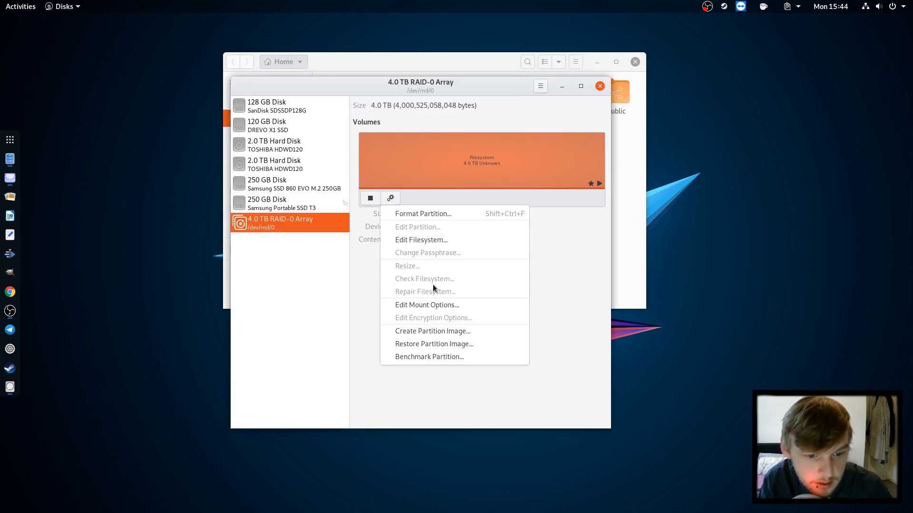
pyautogui.click(429, 357)
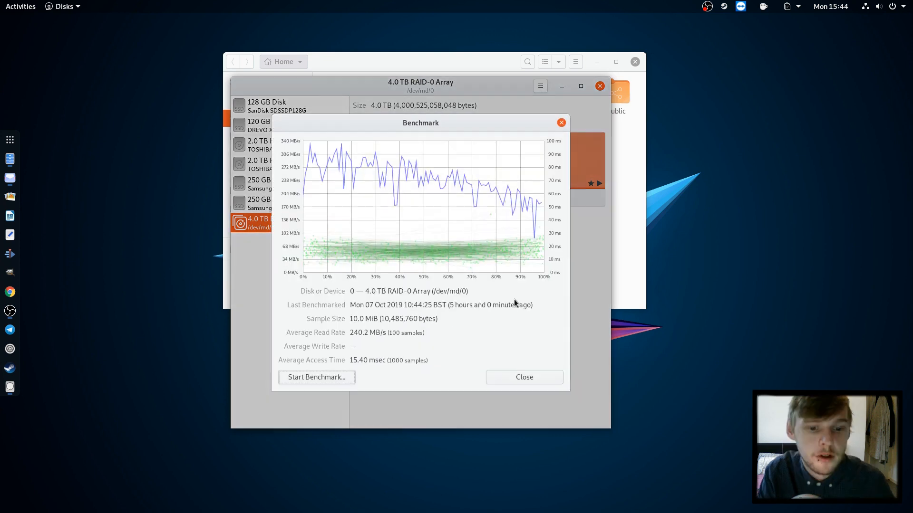
pyautogui.moveTo(406, 389)
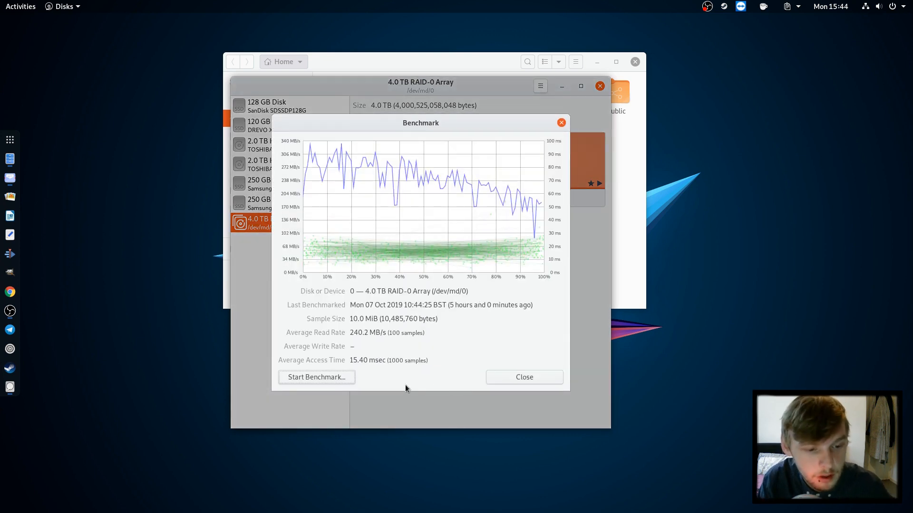
pyautogui.click(316, 378)
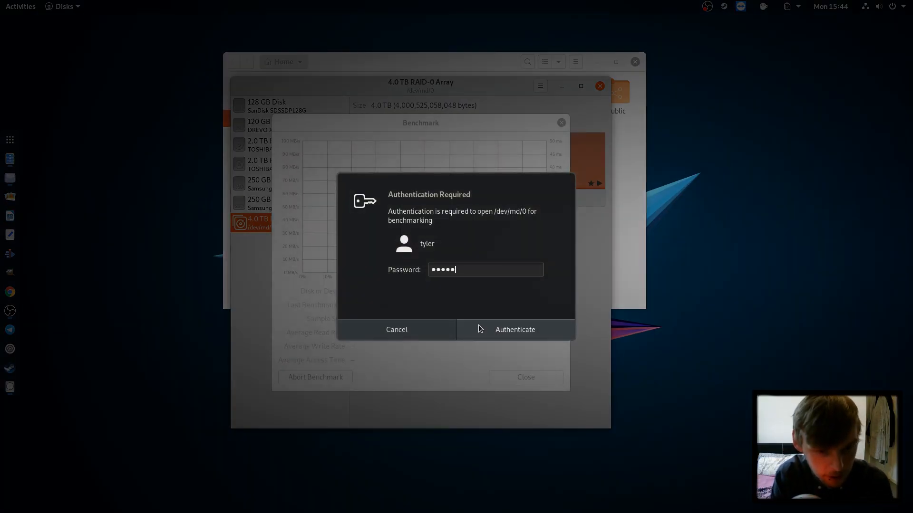
pyautogui.click(514, 330)
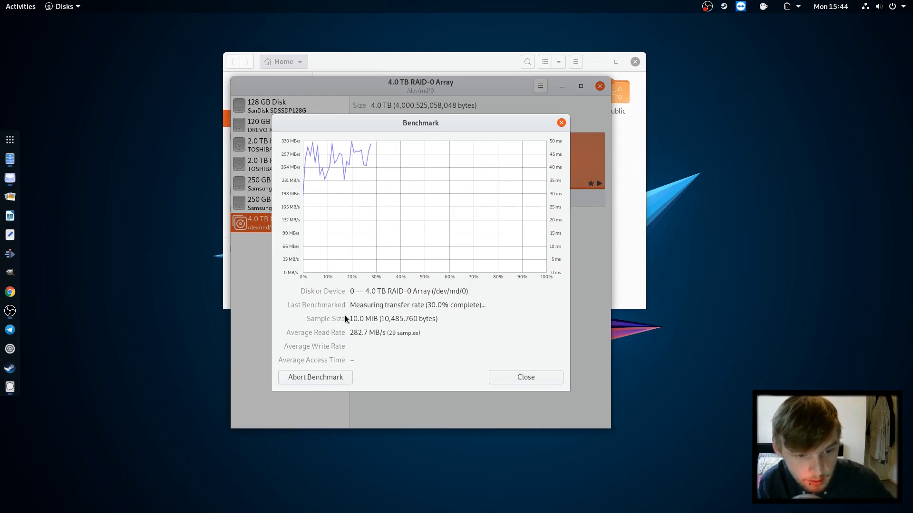
pyautogui.click(525, 377)
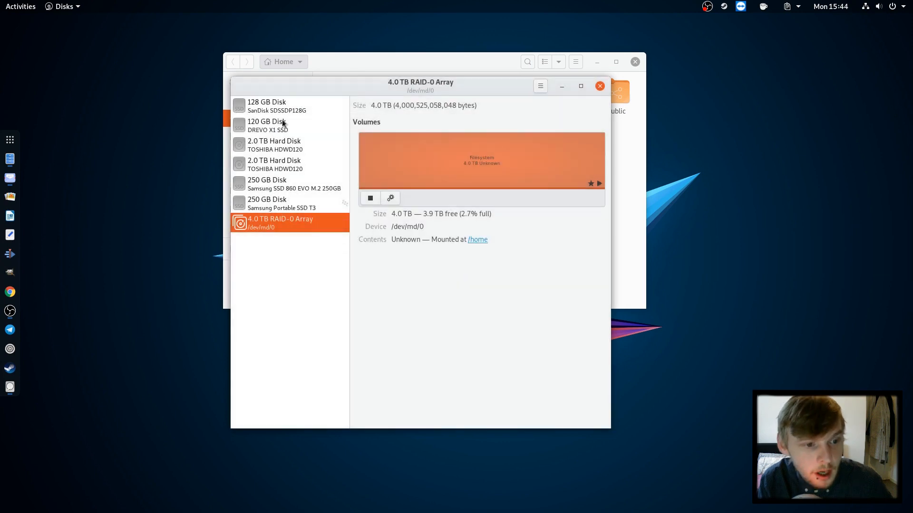
pyautogui.moveTo(256, 217)
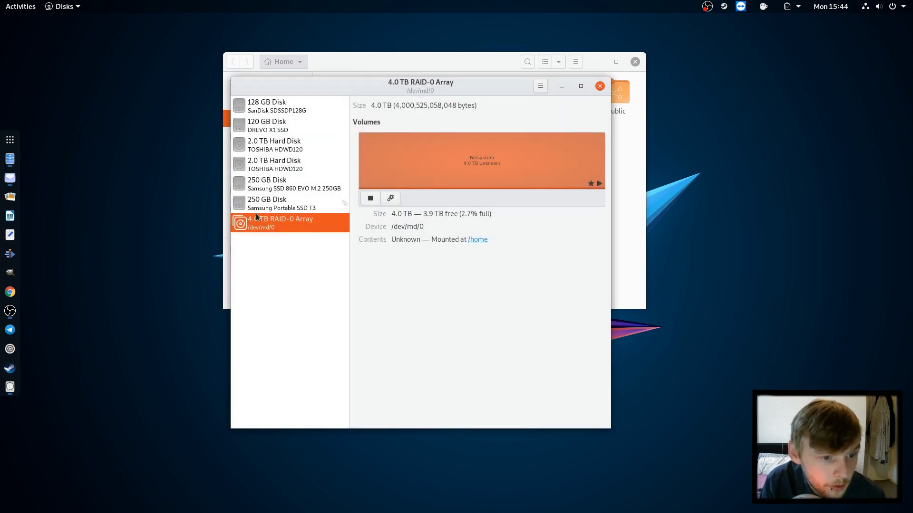
# - Benchmark the Samsung 860 EVO's 217 GB ext4 partition at about 566 MB/s and close the results
pyautogui.click(286, 184)
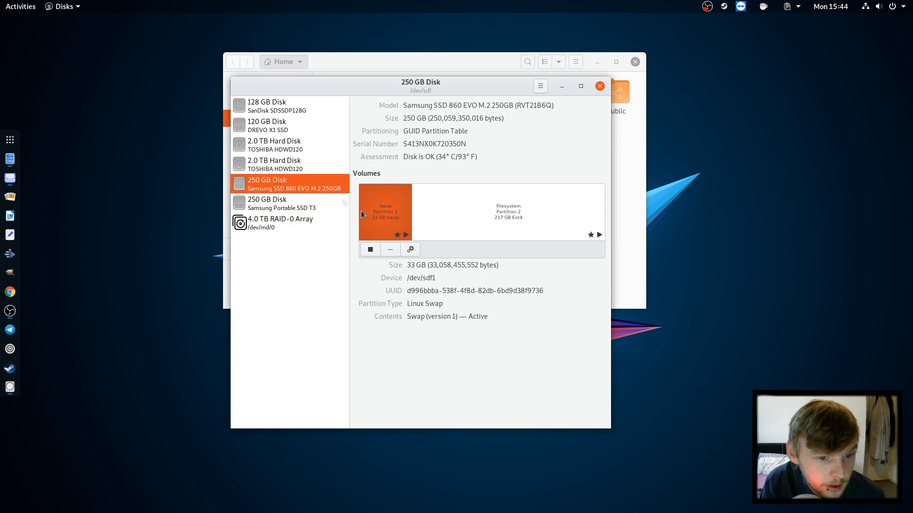
pyautogui.click(409, 249)
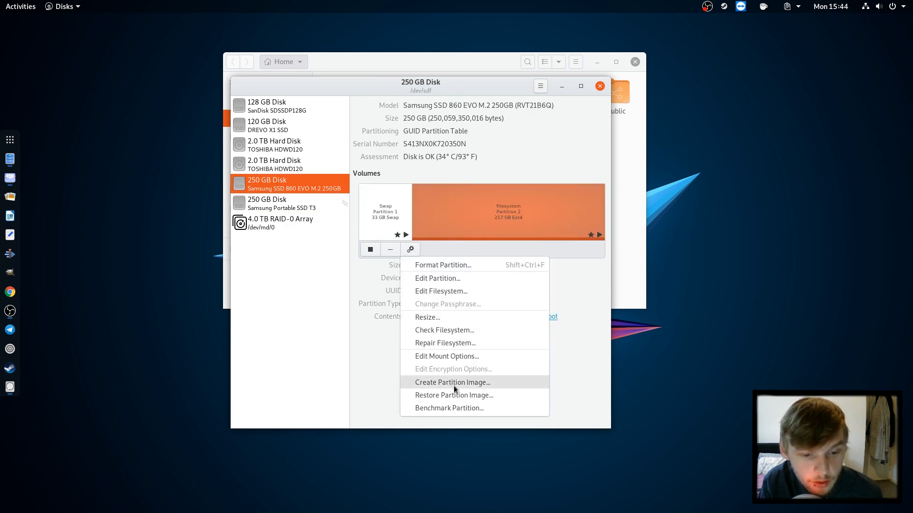
pyautogui.click(447, 408)
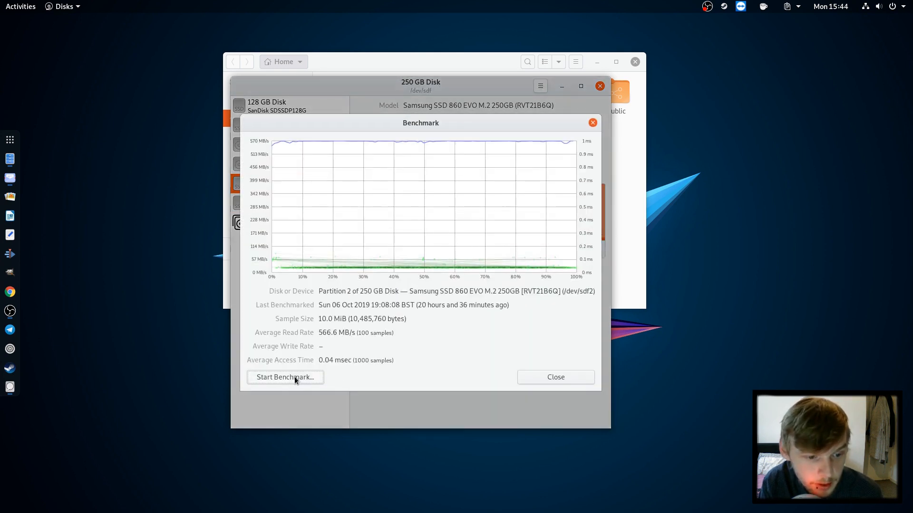
pyautogui.click(284, 378)
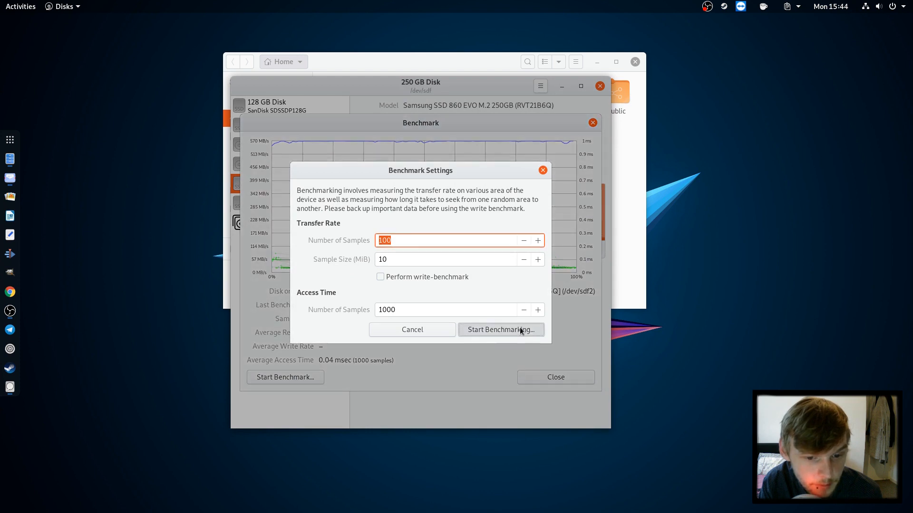
pyautogui.click(500, 330)
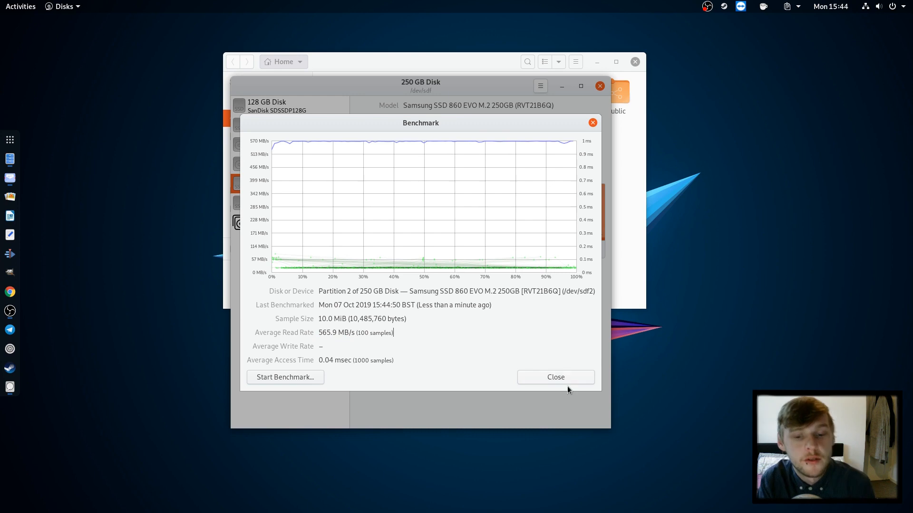
pyautogui.click(554, 377)
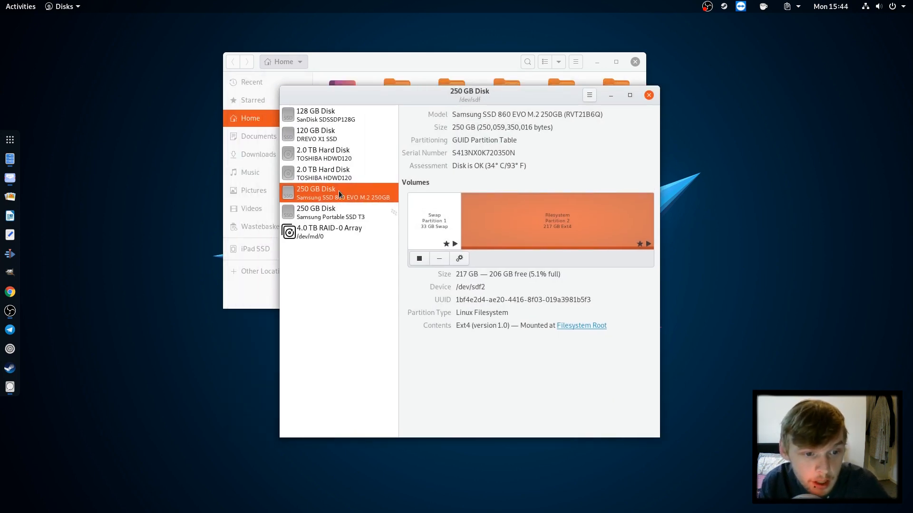
# - Reselect the 4.0 TB RAID-0 Array and close Disks
pyautogui.click(329, 232)
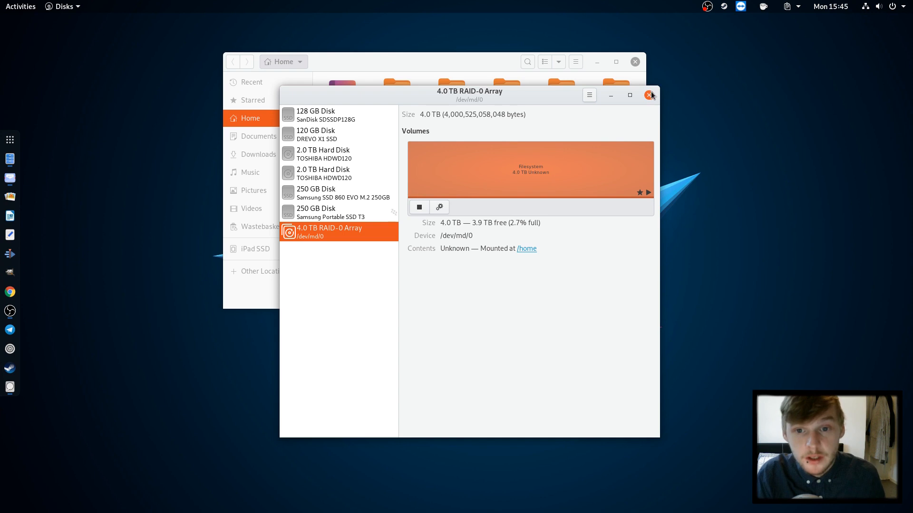
pyautogui.click(649, 94)
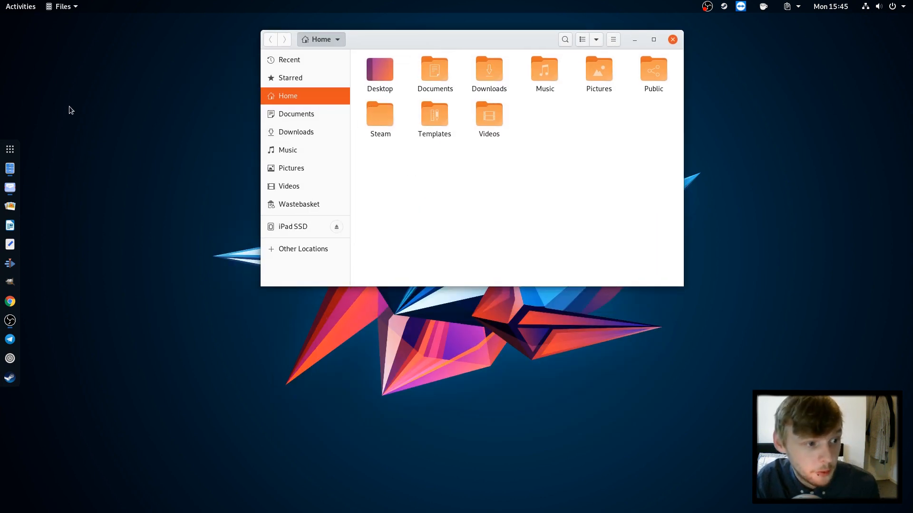
pyautogui.moveTo(9, 187)
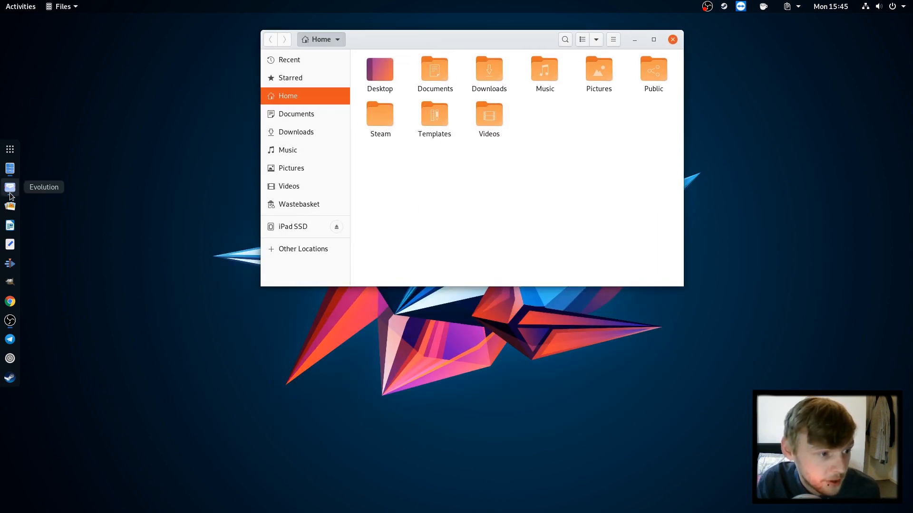
pyautogui.moveTo(10, 226)
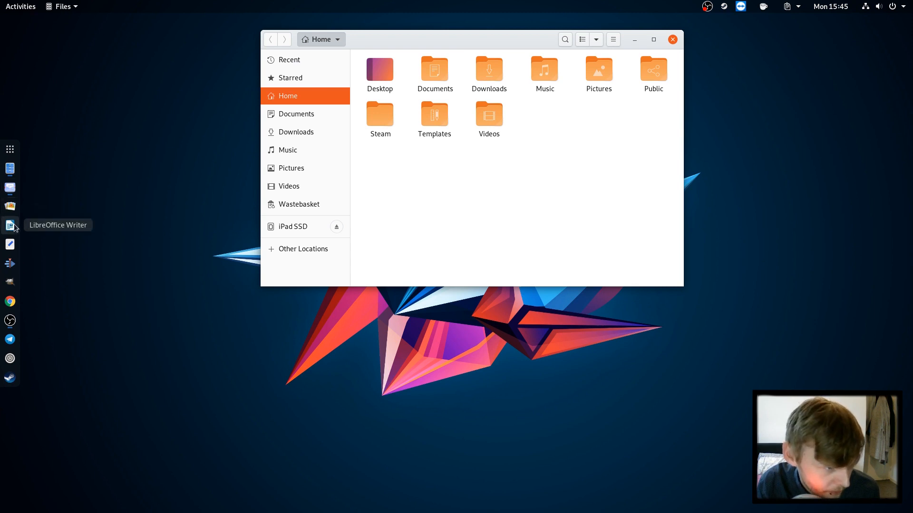
pyautogui.moveTo(9, 244)
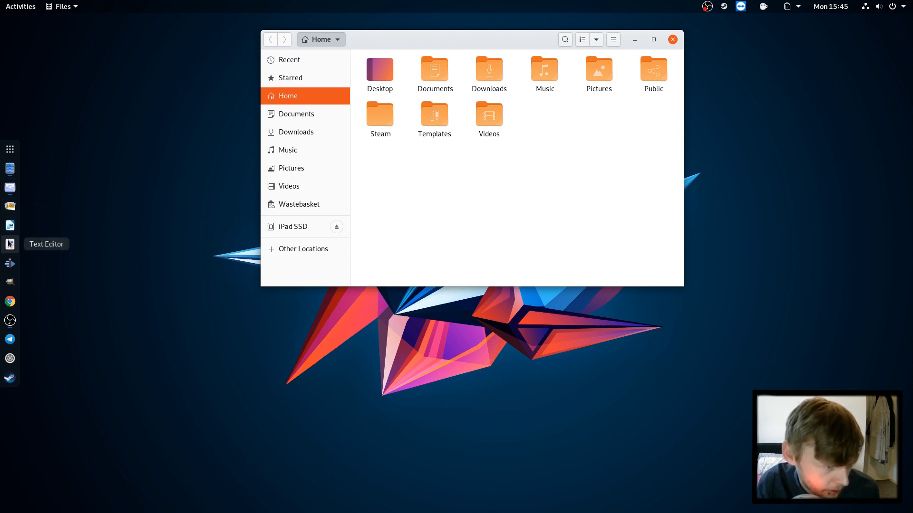
pyautogui.moveTo(9, 225)
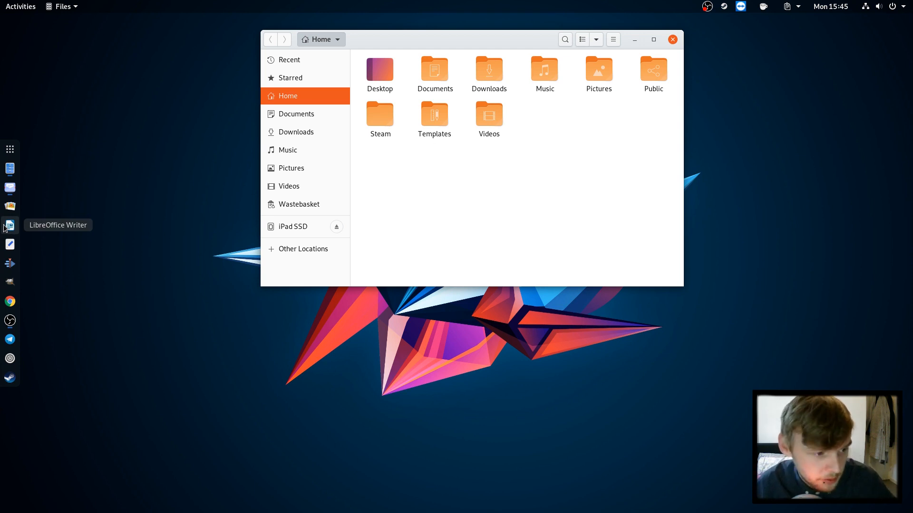
pyautogui.moveTo(10, 244)
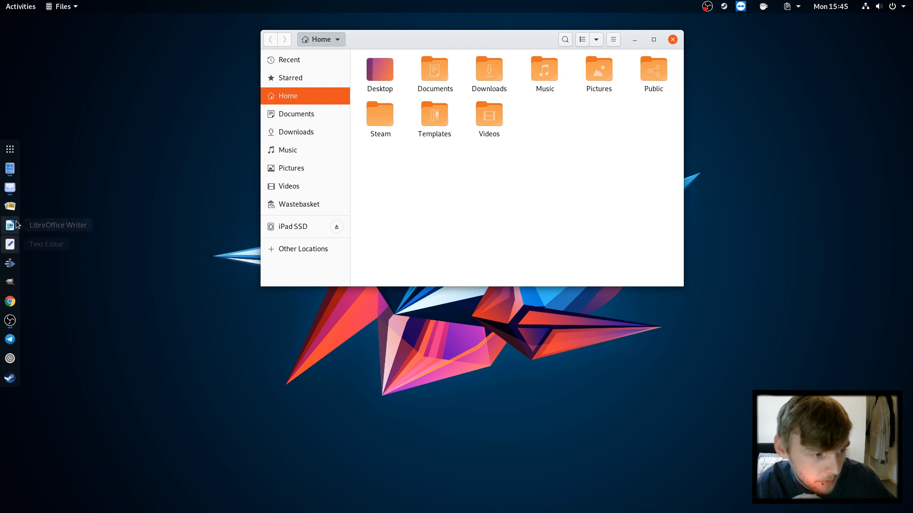
pyautogui.moveTo(10, 243)
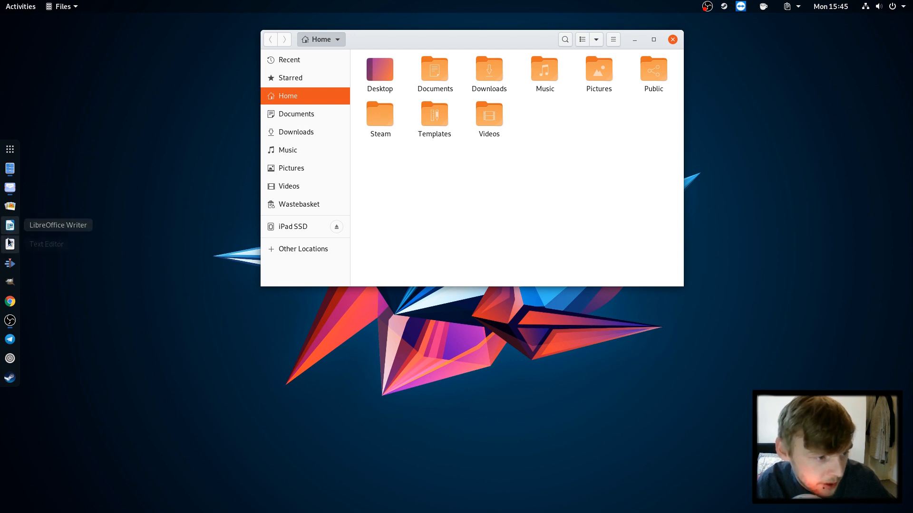
pyautogui.moveTo(411, 120)
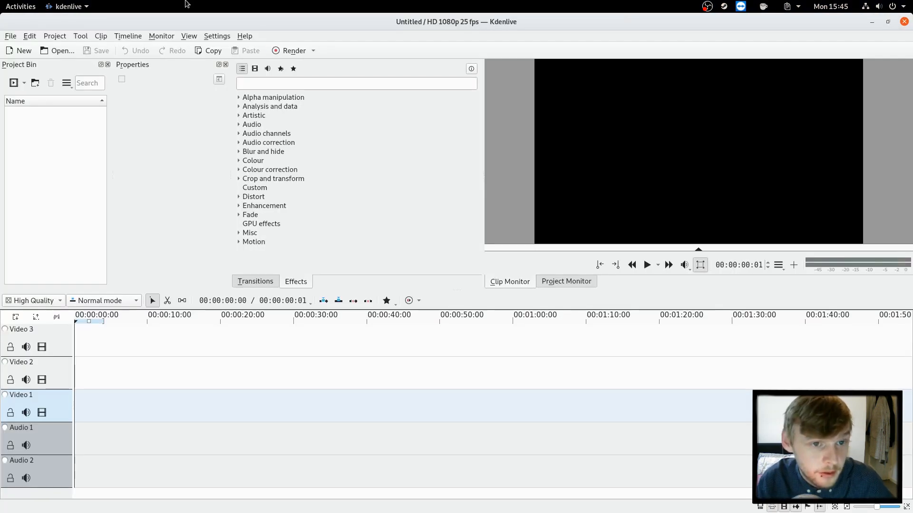
pyautogui.click(887, 22)
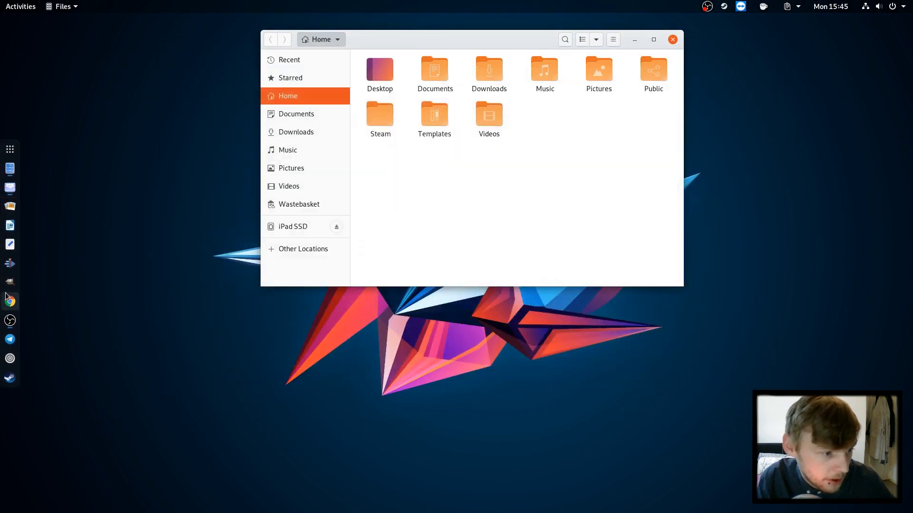
pyautogui.moveTo(9, 301)
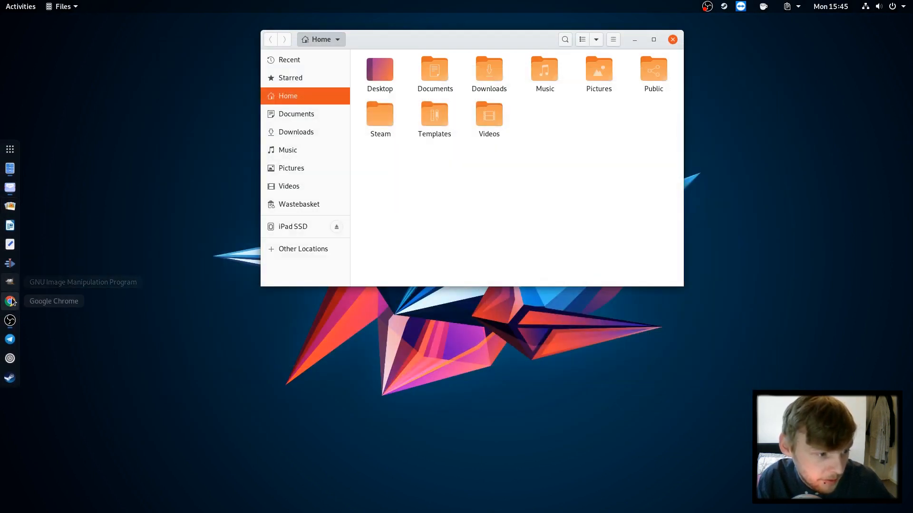
pyautogui.moveTo(10, 340)
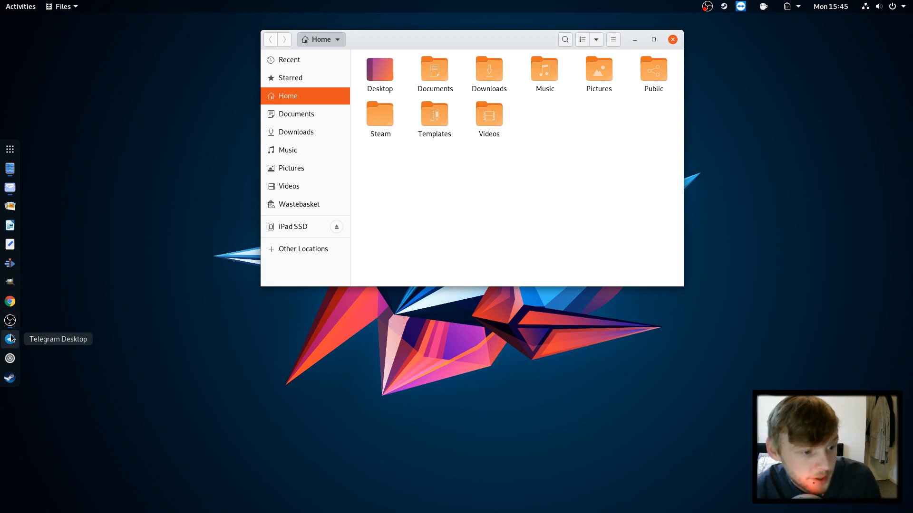
pyautogui.moveTo(10, 358)
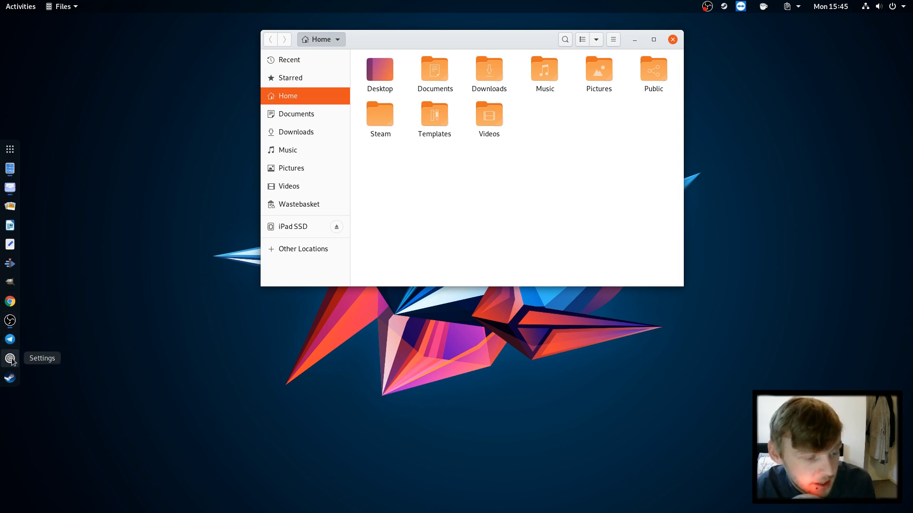
pyautogui.moveTo(9, 379)
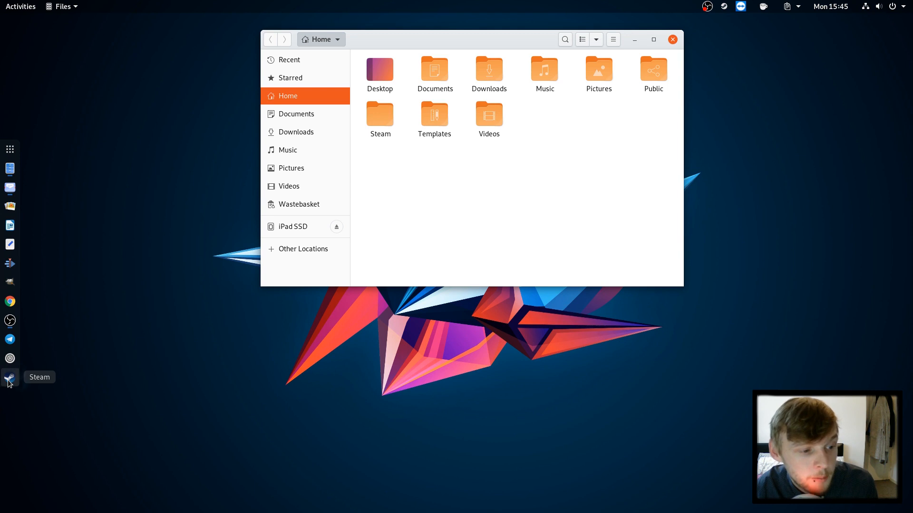
pyautogui.click(10, 378)
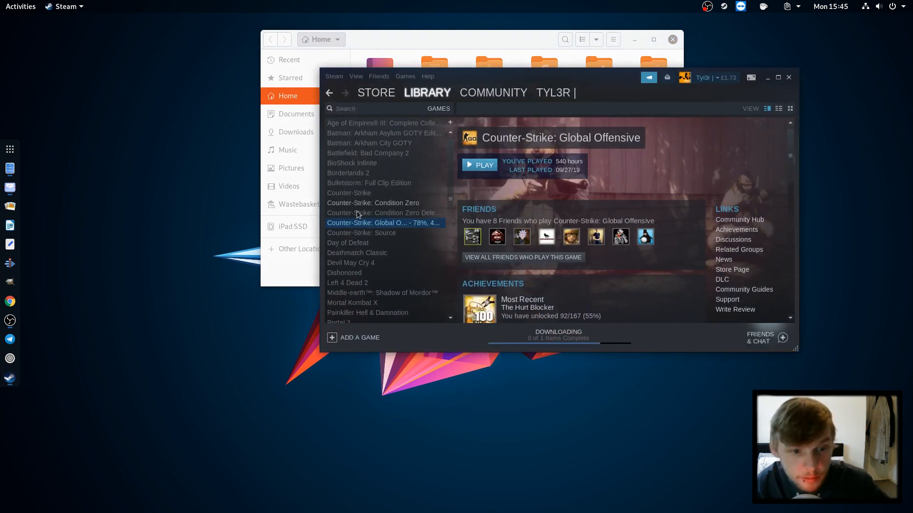
pyautogui.click(558, 335)
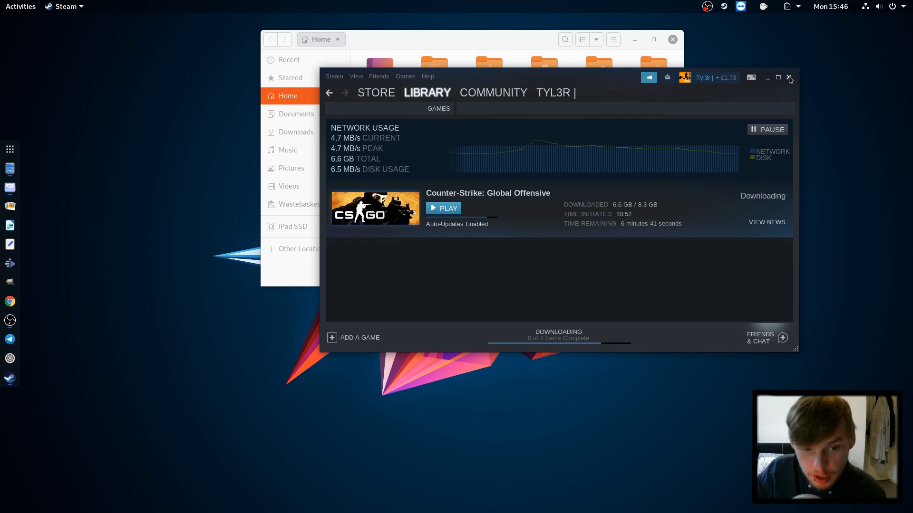
pyautogui.moveTo(582, 61)
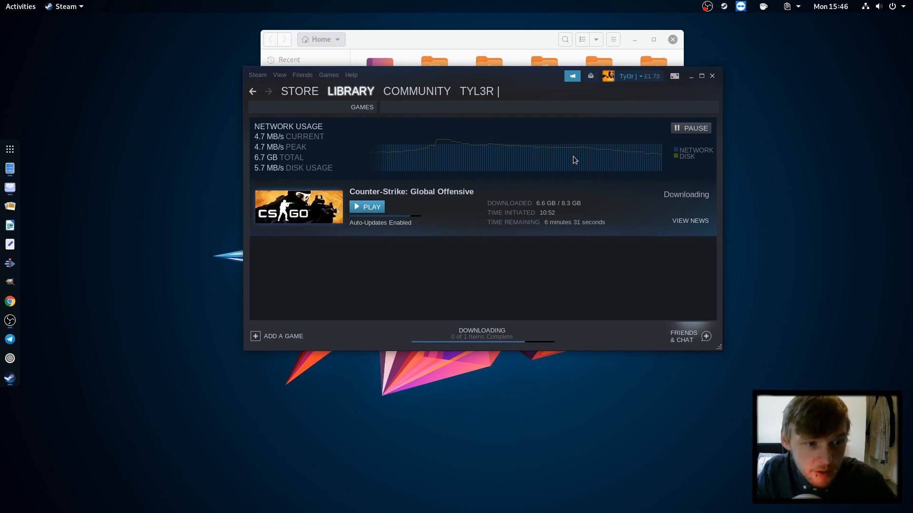
pyautogui.moveTo(671, 102)
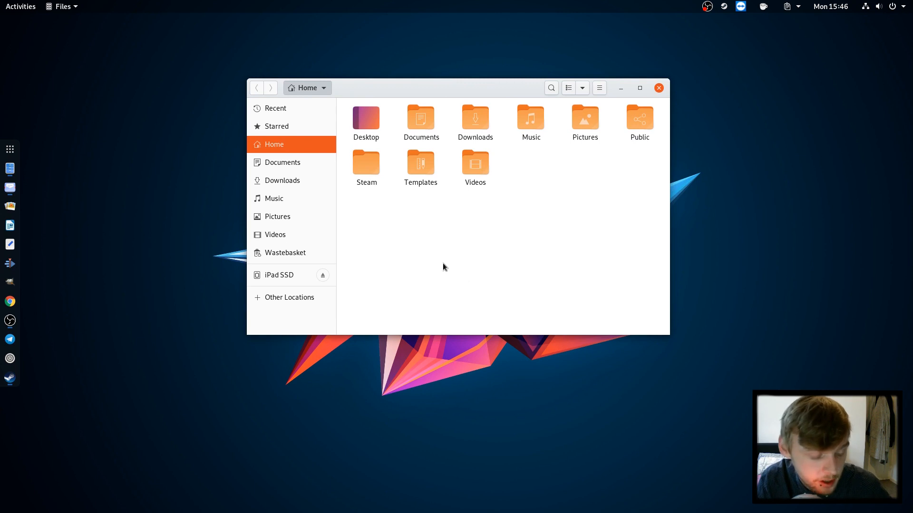
pyautogui.moveTo(651, 378)
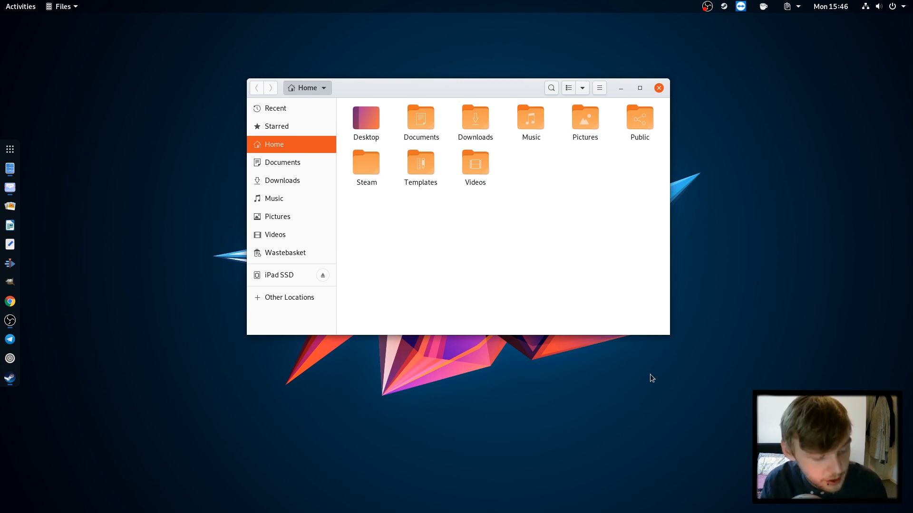
# - Show the grid of all installed applications from the dock
pyautogui.click(9, 149)
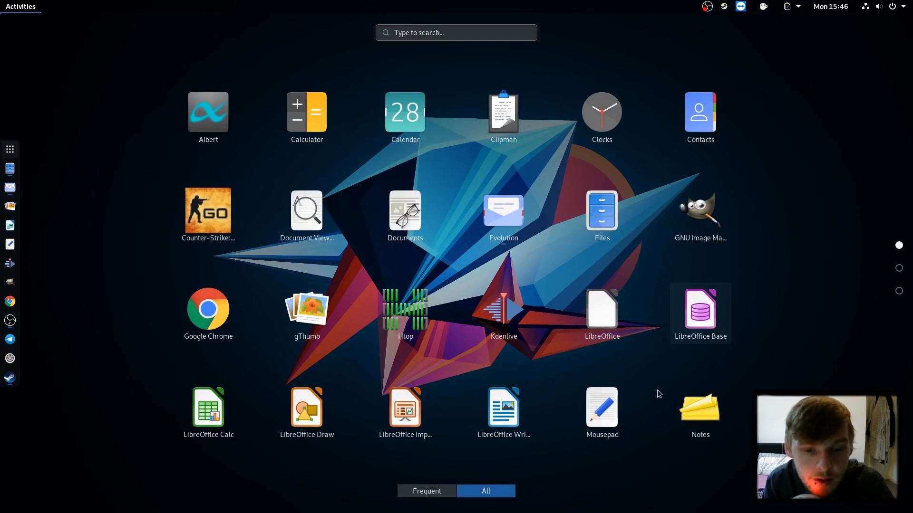
pyautogui.moveTo(208, 116)
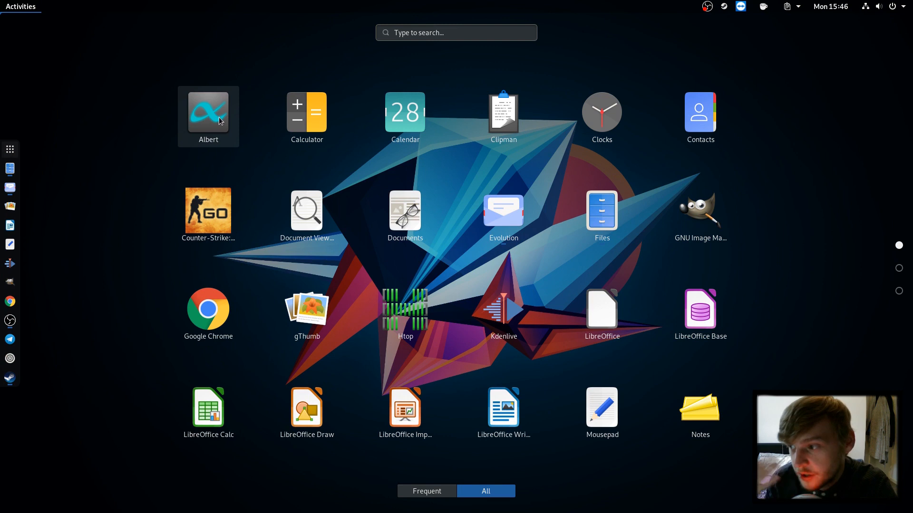
pyautogui.moveTo(183, 56)
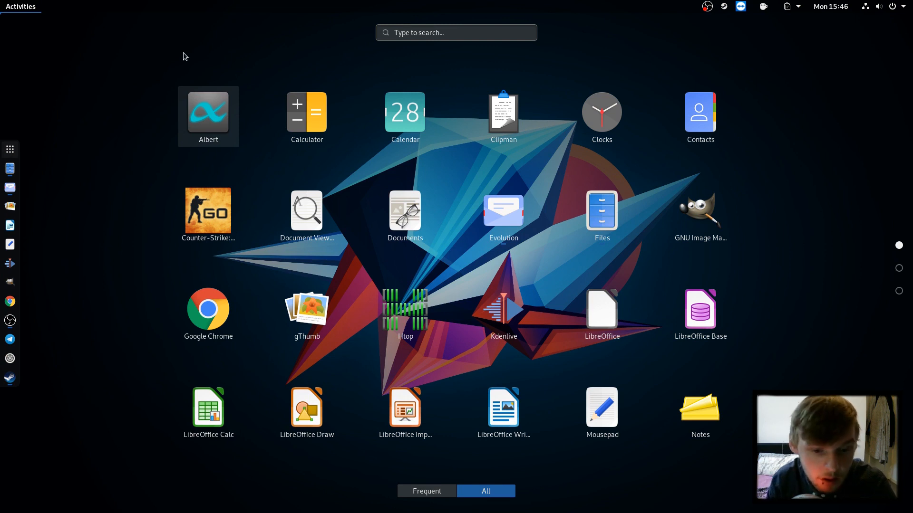
# - Page through the application grid and dismiss it back to the Files window
pyautogui.scroll(-3)
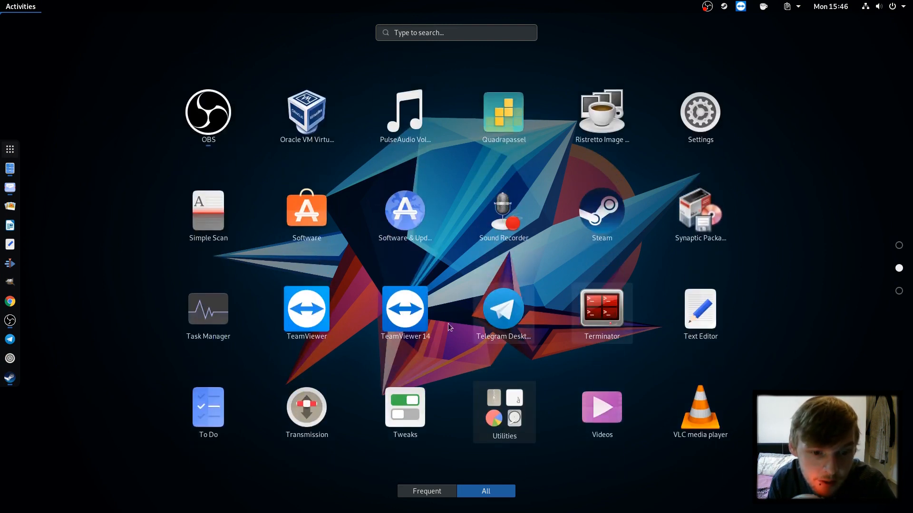
pyautogui.moveTo(362, 350)
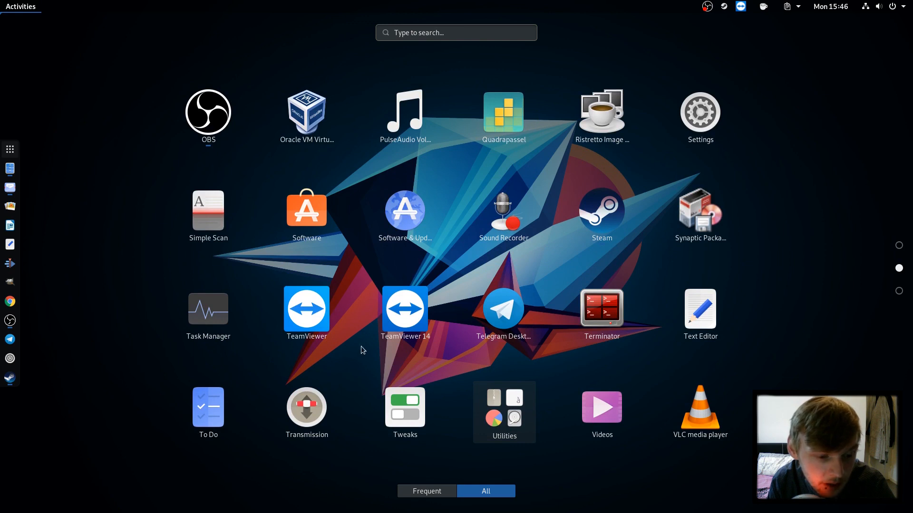
pyautogui.moveTo(454, 372)
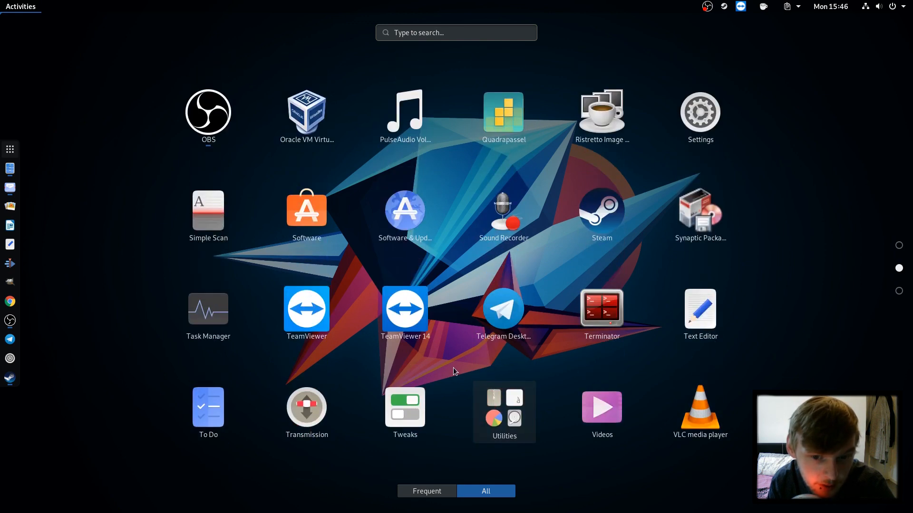
pyautogui.moveTo(666, 105)
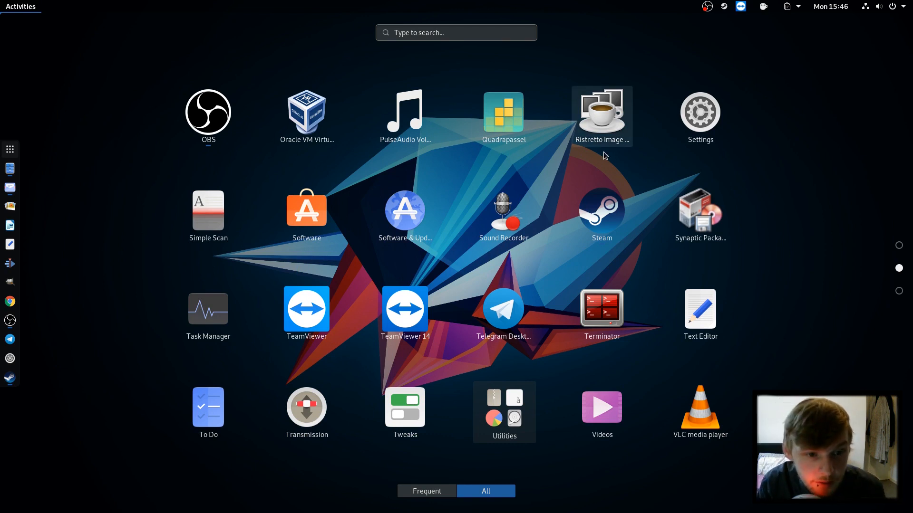
pyautogui.scroll(-3)
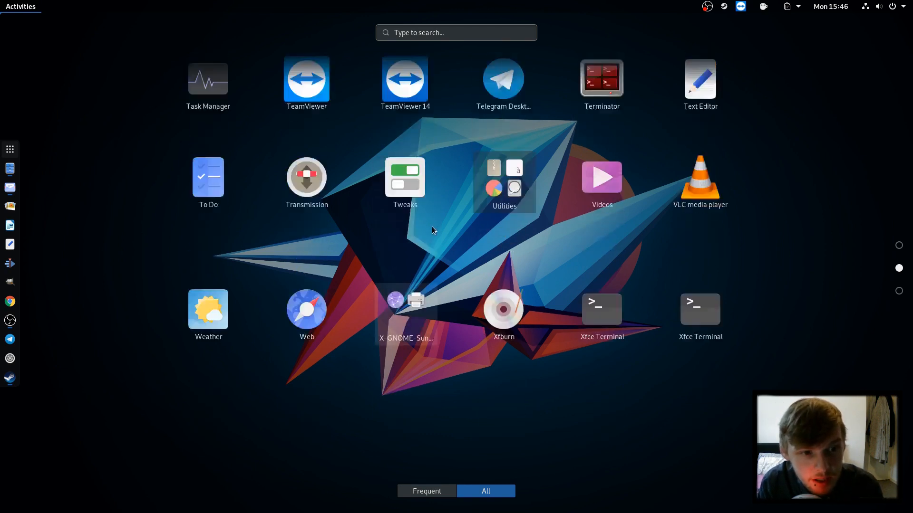
pyautogui.scroll(3)
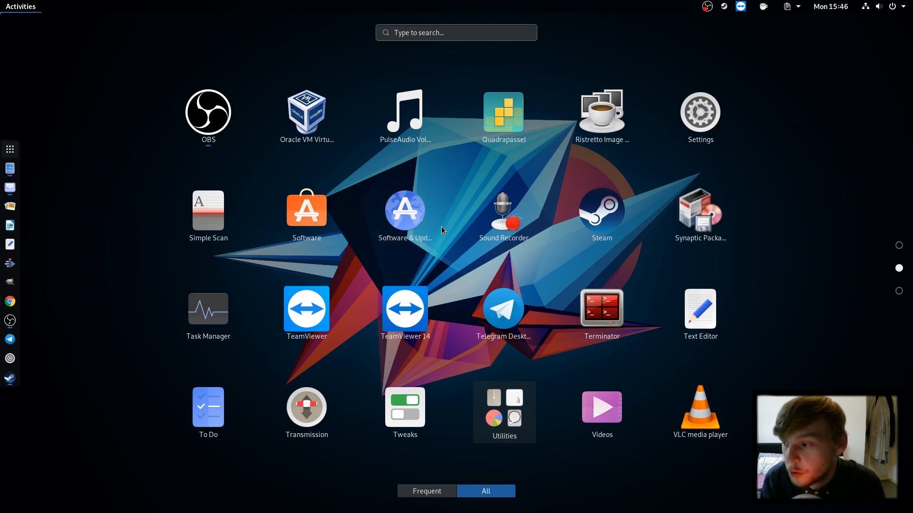
pyautogui.click(9, 169)
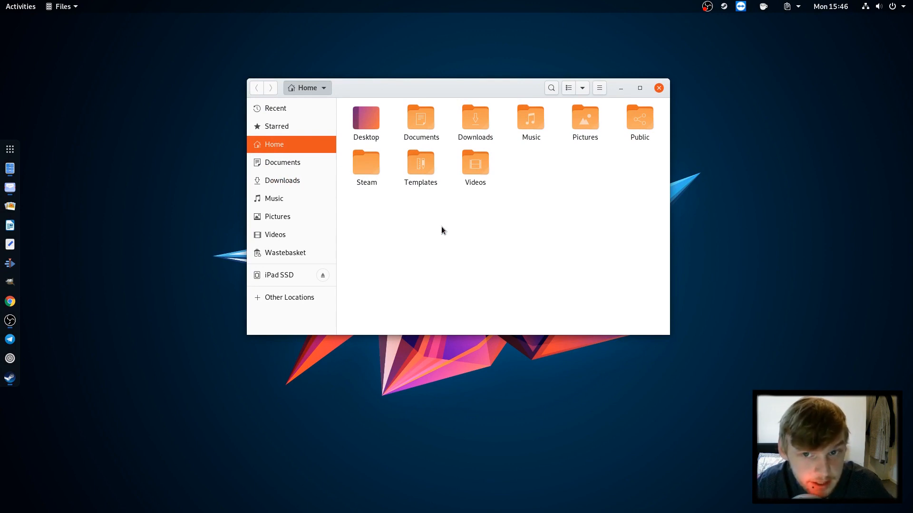
pyautogui.moveTo(8, 79)
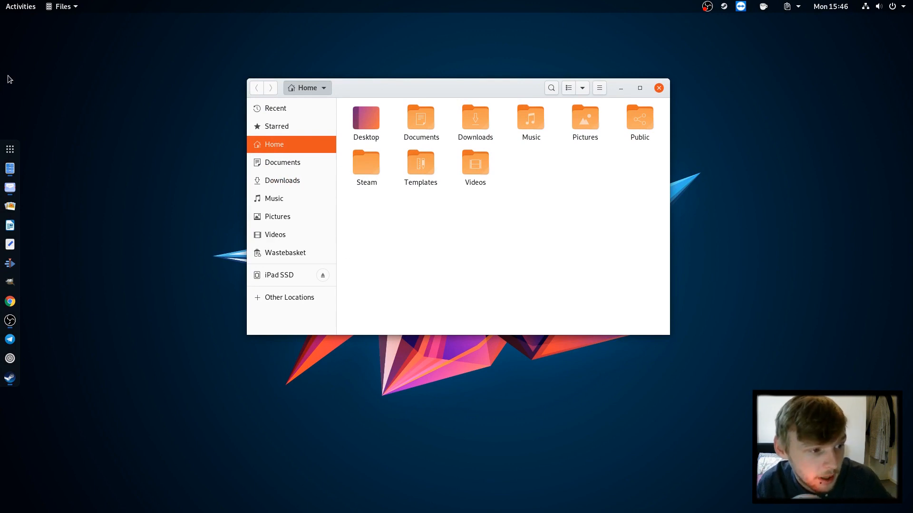
pyautogui.moveTo(141, 120)
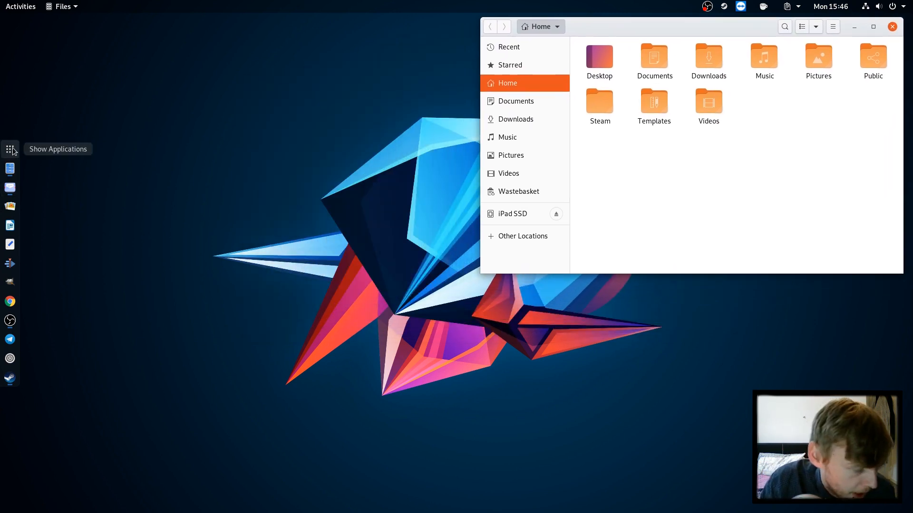
# - Show all installed applications again and page down the grid
pyautogui.click(10, 150)
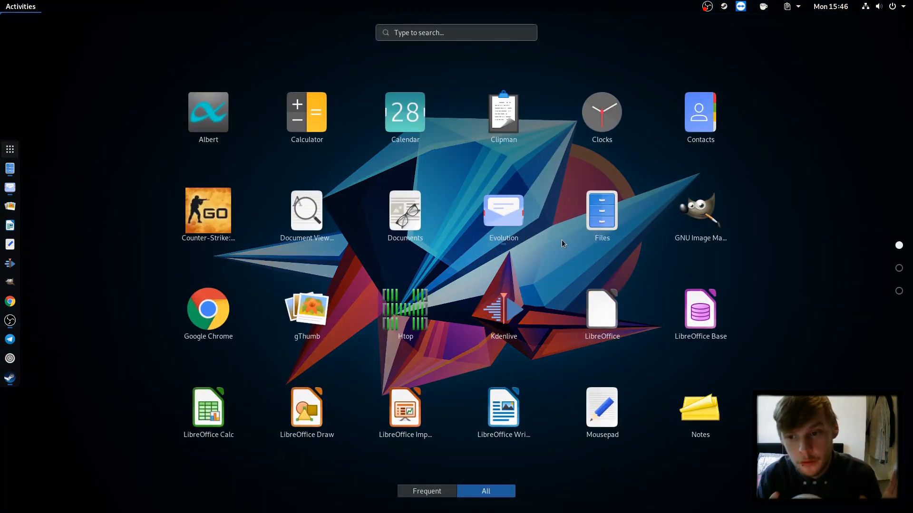
pyautogui.scroll(-3)
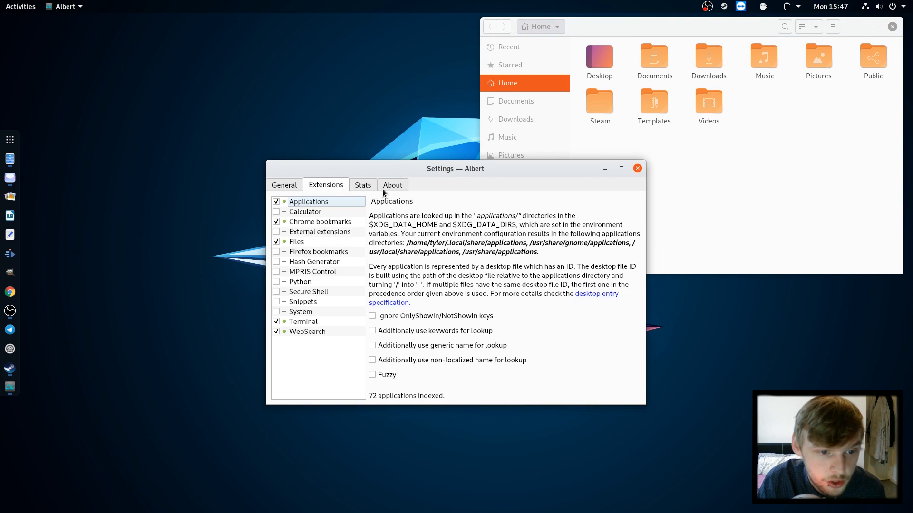
pyautogui.moveTo(301, 207)
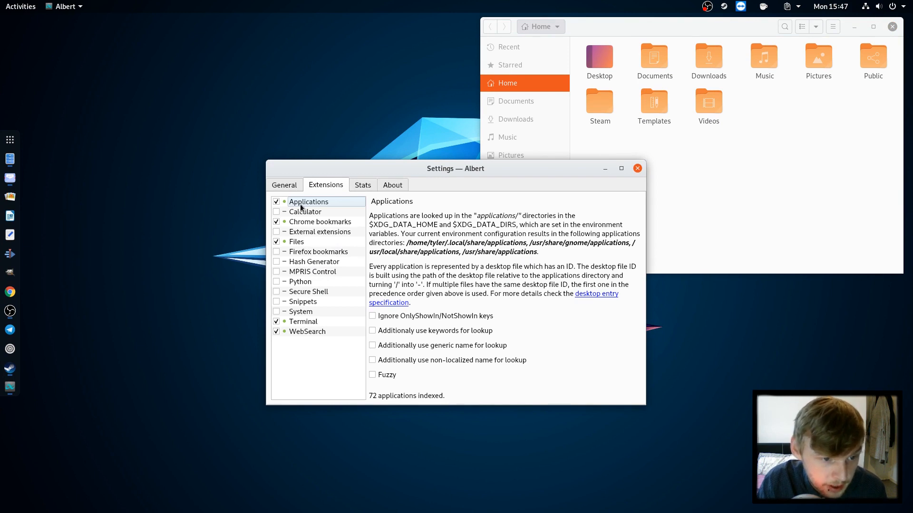
pyautogui.moveTo(301, 301)
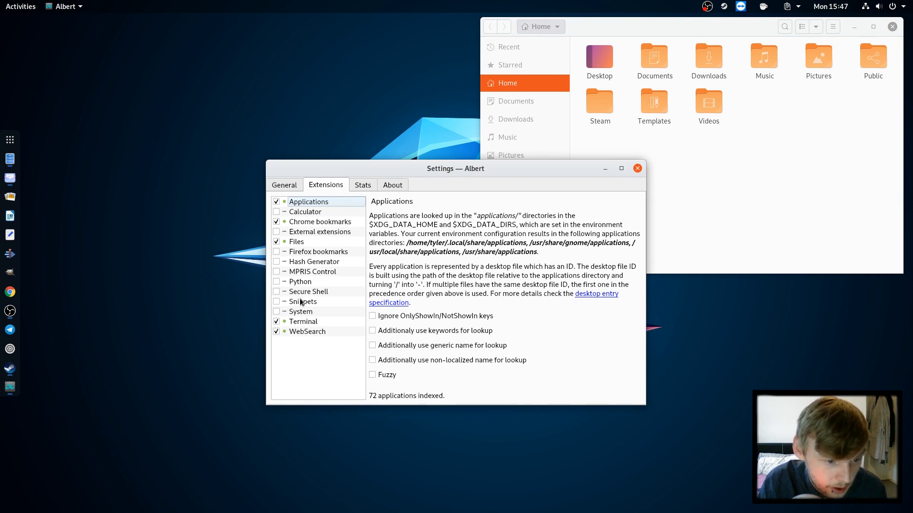
pyautogui.moveTo(850, 182)
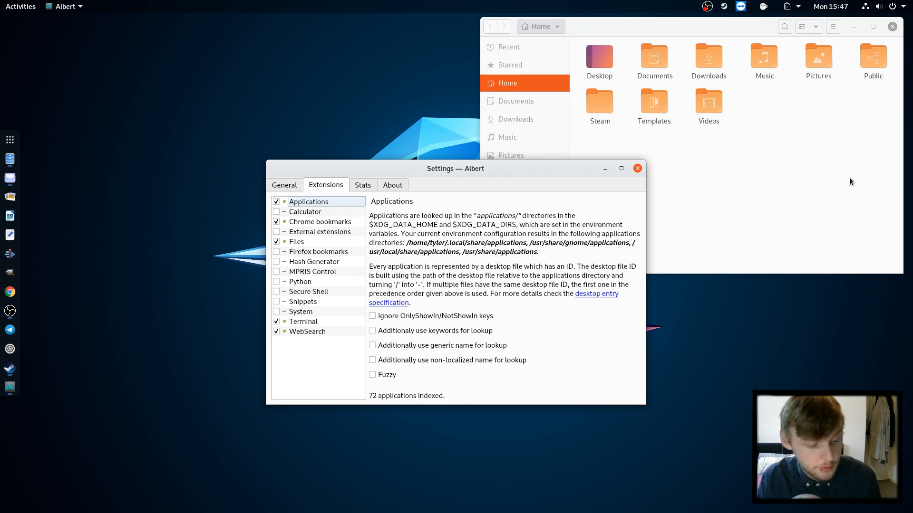
# - Test a quick 'ch' search in Albert, dismiss it, and close Albert's settings
pyautogui.write('ch')
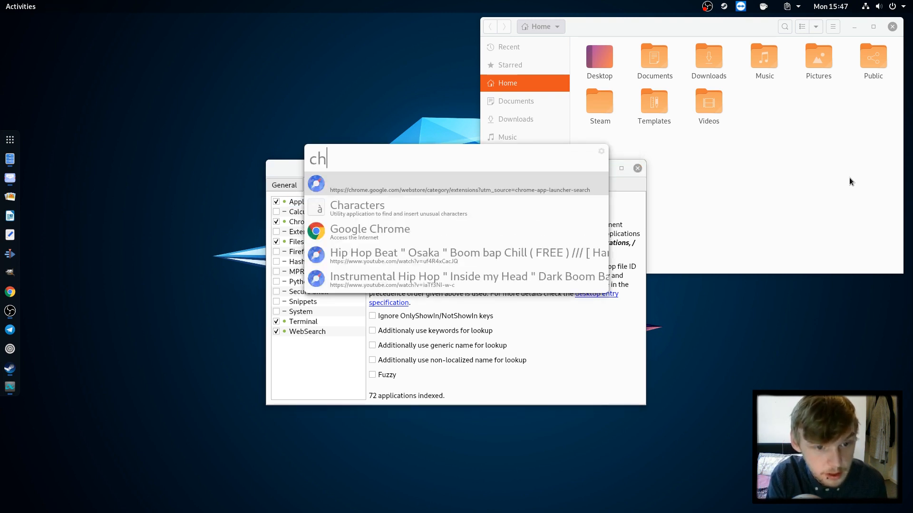
pyautogui.press('Escape')
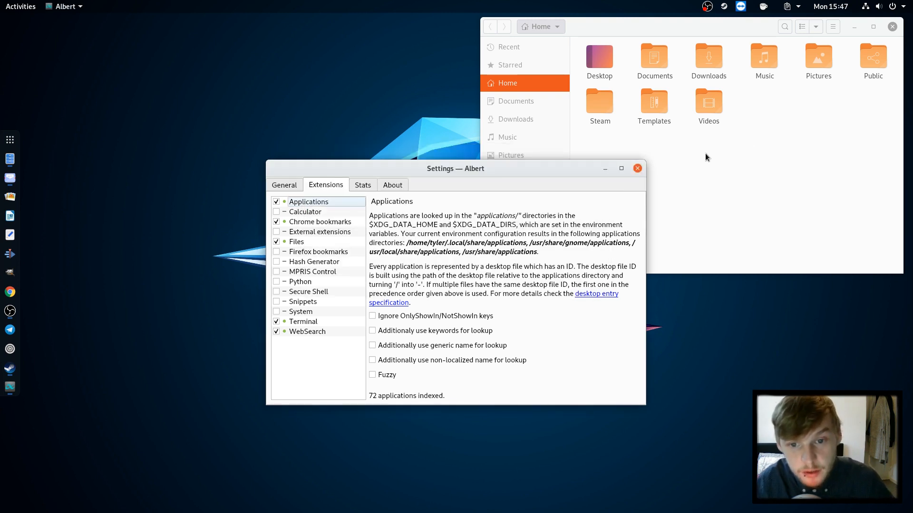
pyautogui.click(637, 168)
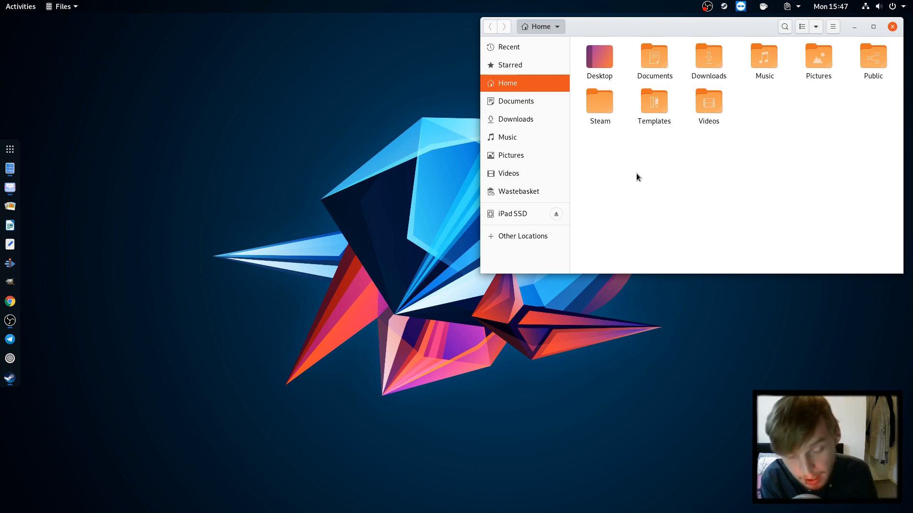
pyautogui.moveTo(653, 55)
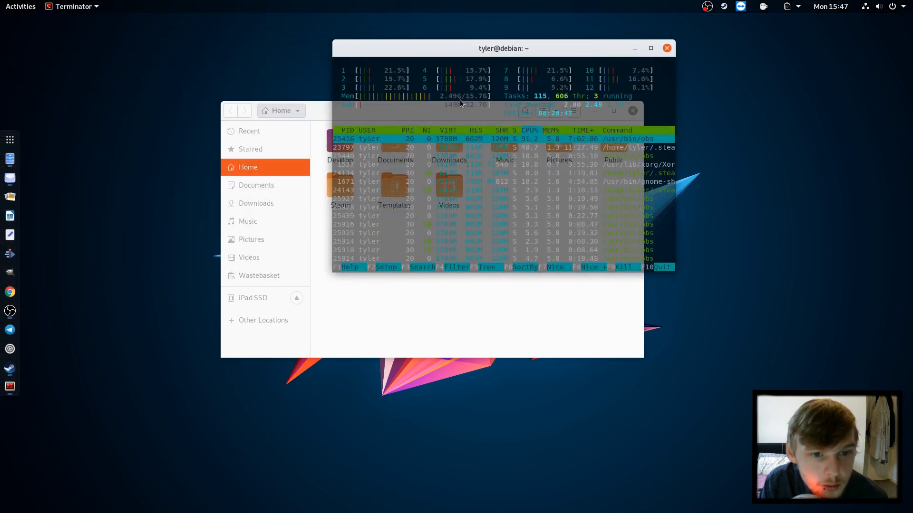
pyautogui.moveTo(424, 121)
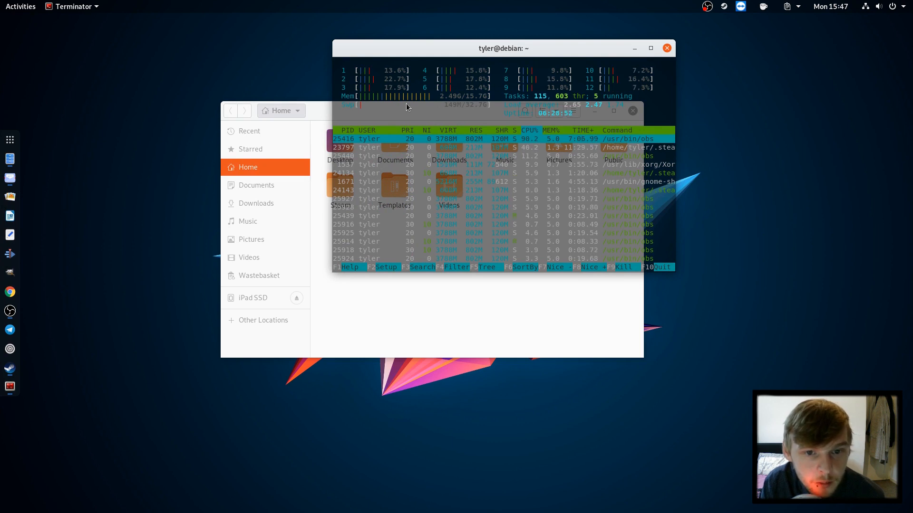
pyautogui.moveTo(442, 91)
pyautogui.write('cat')
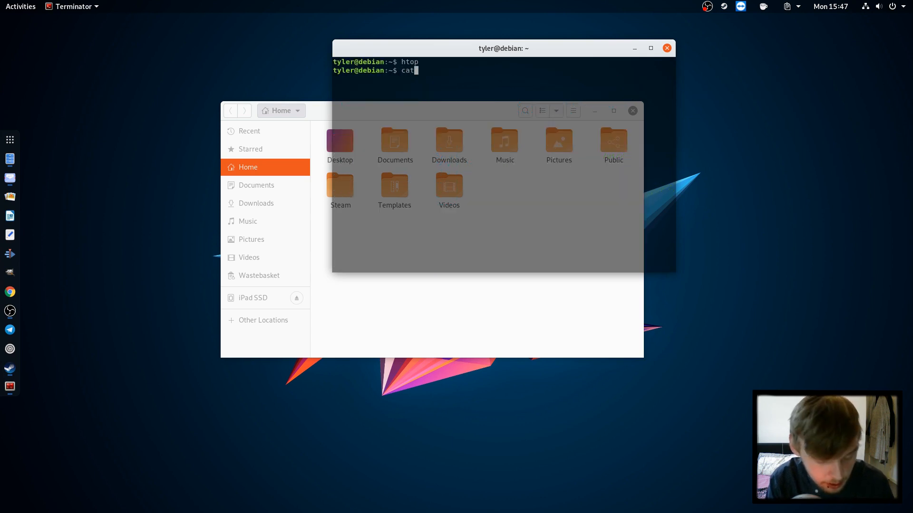
# - Run cat /proc/sys/vm/swappiness, which reports 60
pyautogui.write('/proc/')
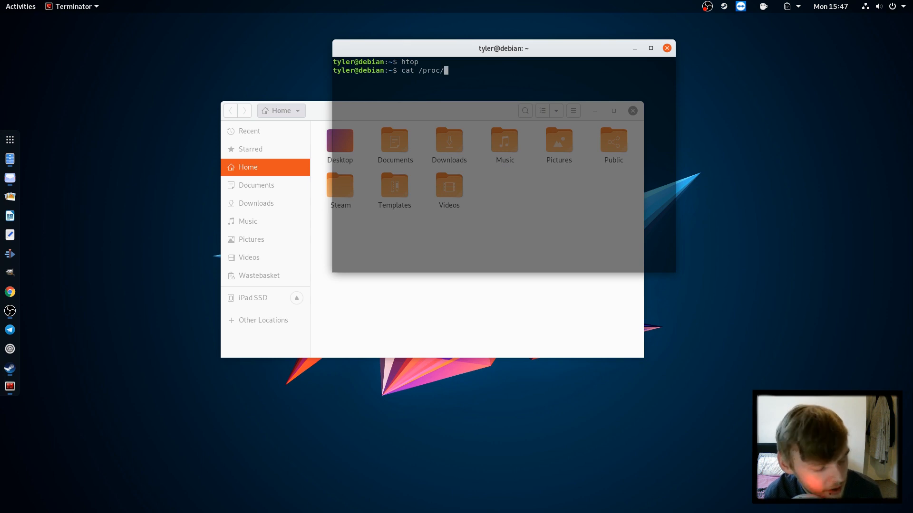
pyautogui.write('sy')
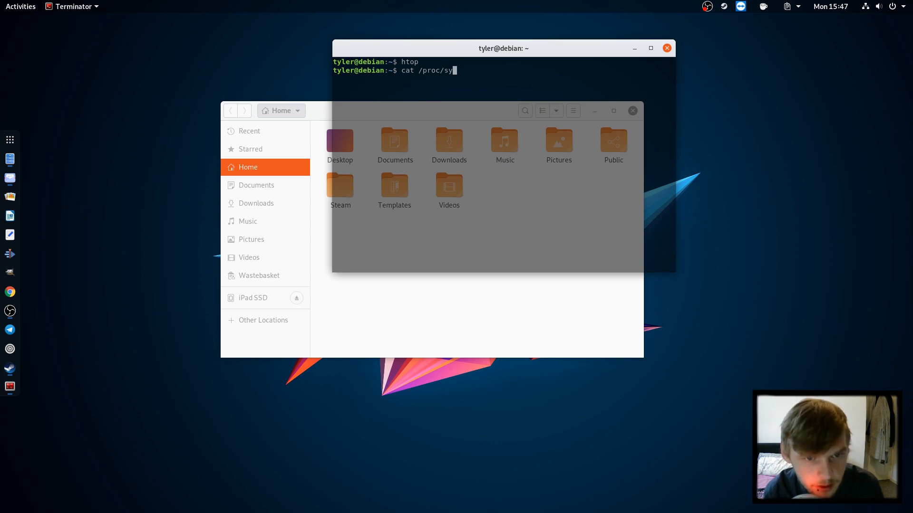
pyautogui.write('s/vm/')
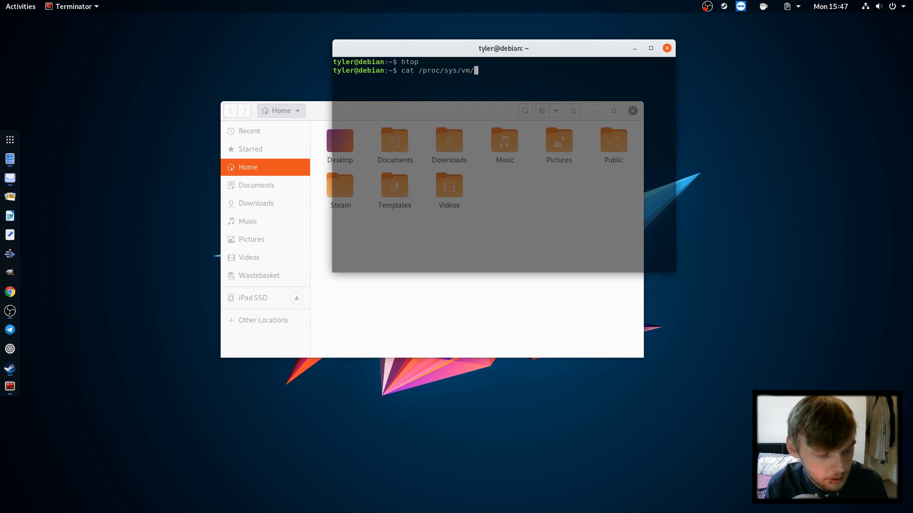
pyautogui.press('Return')
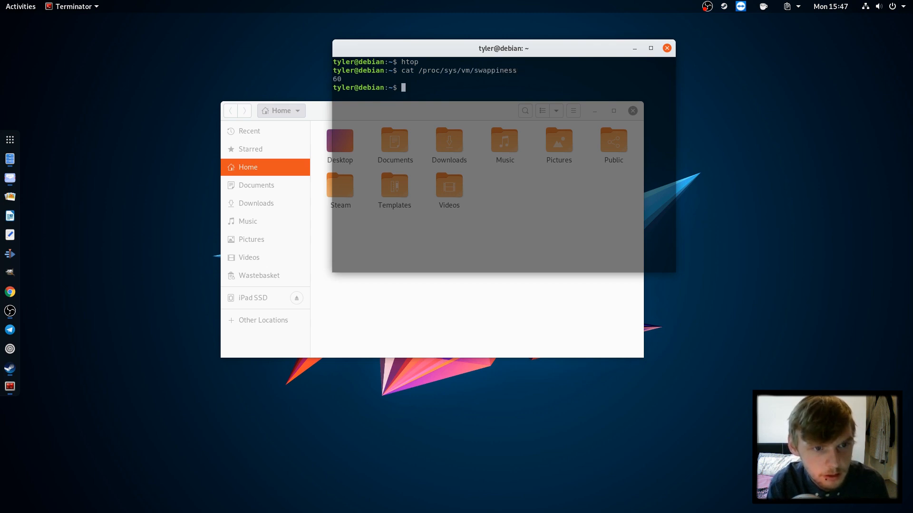
pyautogui.moveTo(613, 73)
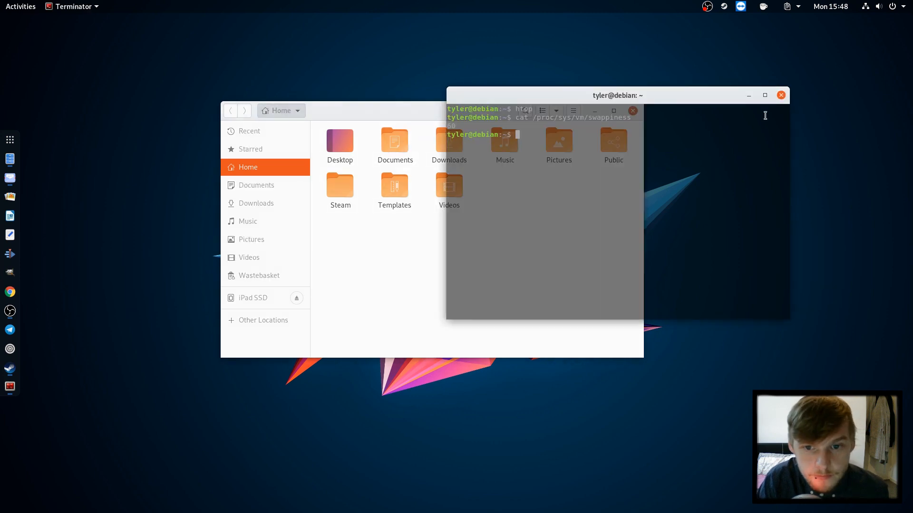
# - Close the terminal, launch Software via Albert ('softw'), and centre a fresh terminal over it
pyautogui.click(781, 95)
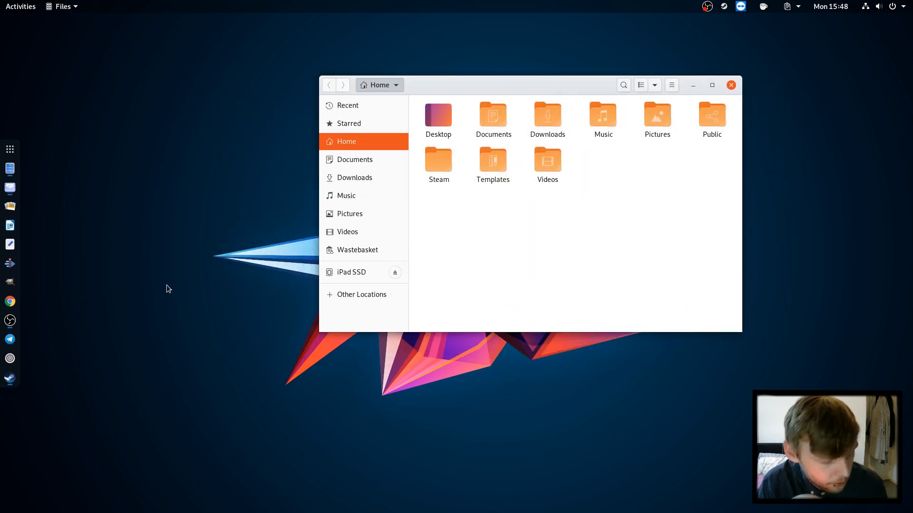
pyautogui.write('softw')
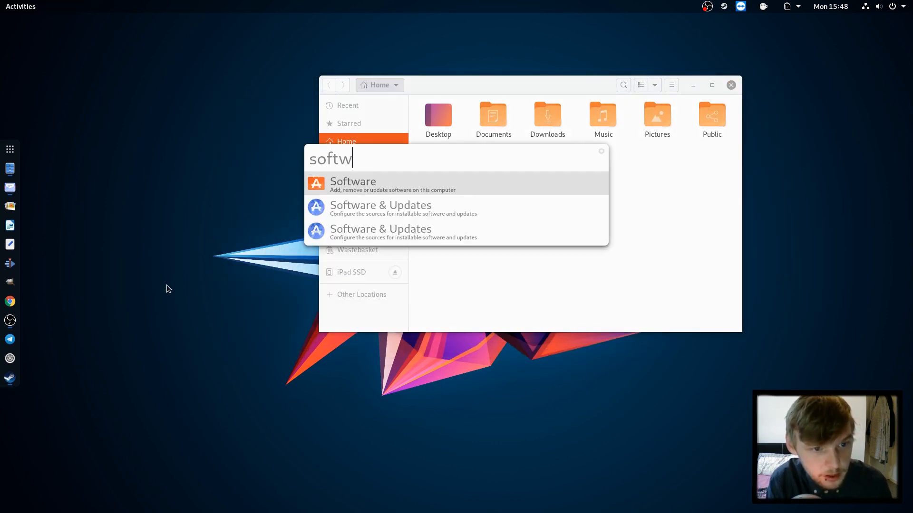
pyautogui.click(352, 185)
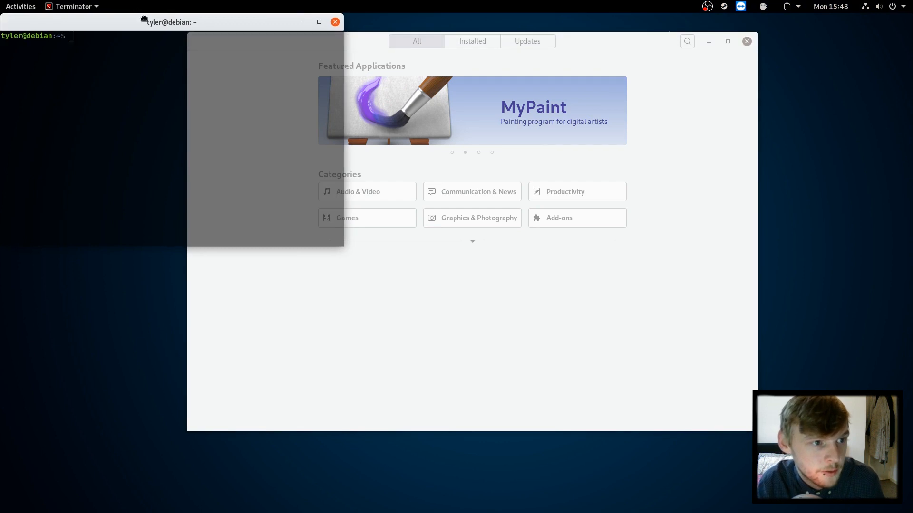
pyautogui.moveTo(169, 22); pyautogui.dragTo(325, 92)
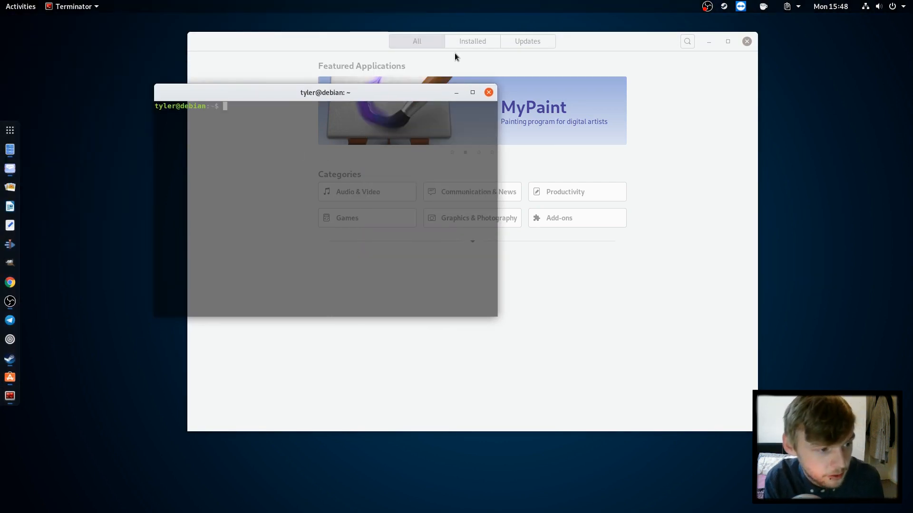
# - Run 'sudo apt install audacity' and confirm with 'y' so the package downloads begin
pyautogui.write('sudo apt')
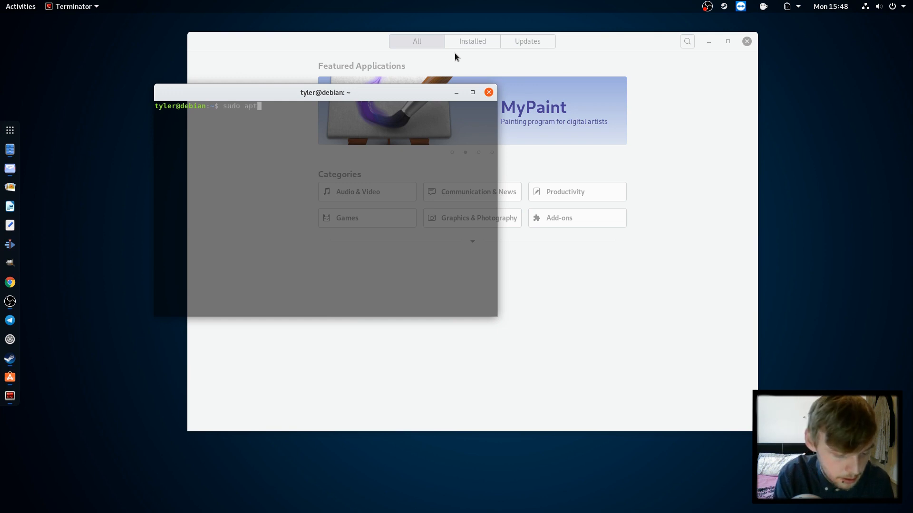
pyautogui.write('install audacity')
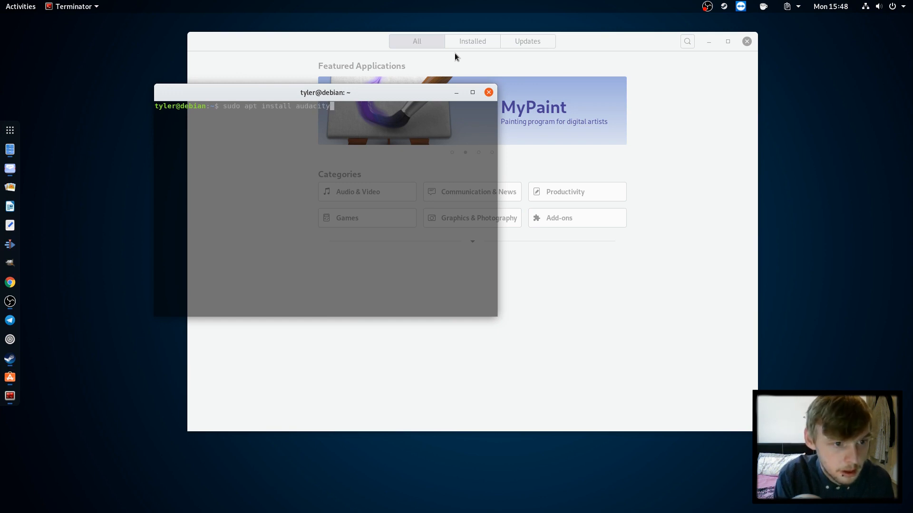
pyautogui.press('Return')
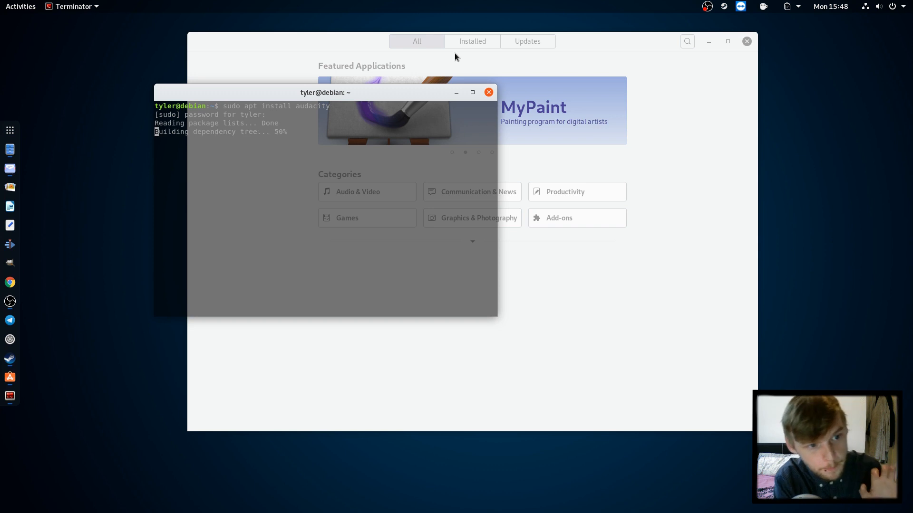
pyautogui.write('you want to continue? [Y/n] y')
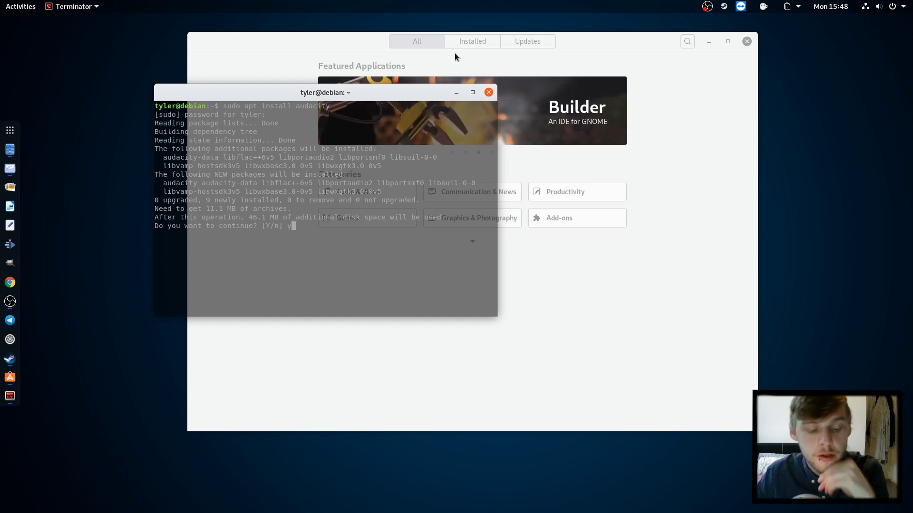
pyautogui.press('Return')
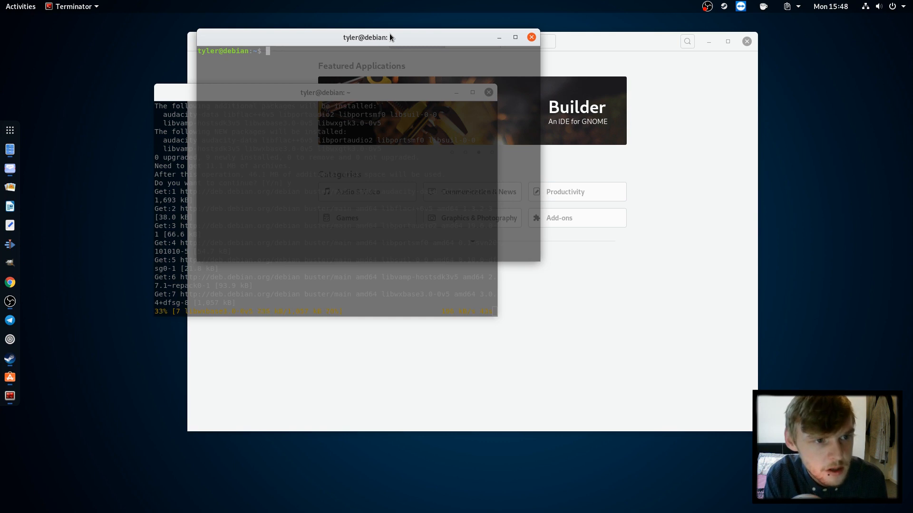
# - Exit the spare terminal and launch Oracle VM VirtualBox Manager via Albert ('vir')
pyautogui.write('exit')
pyautogui.write('vir')
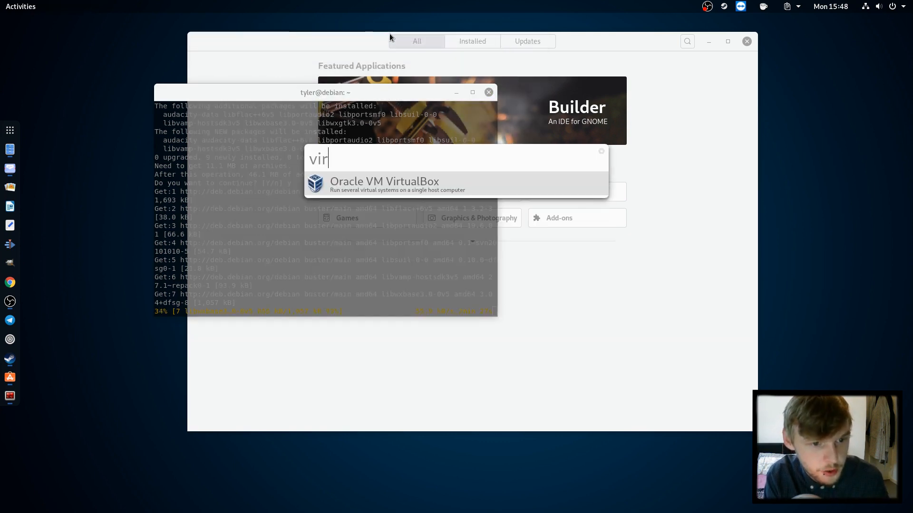
pyautogui.click(384, 185)
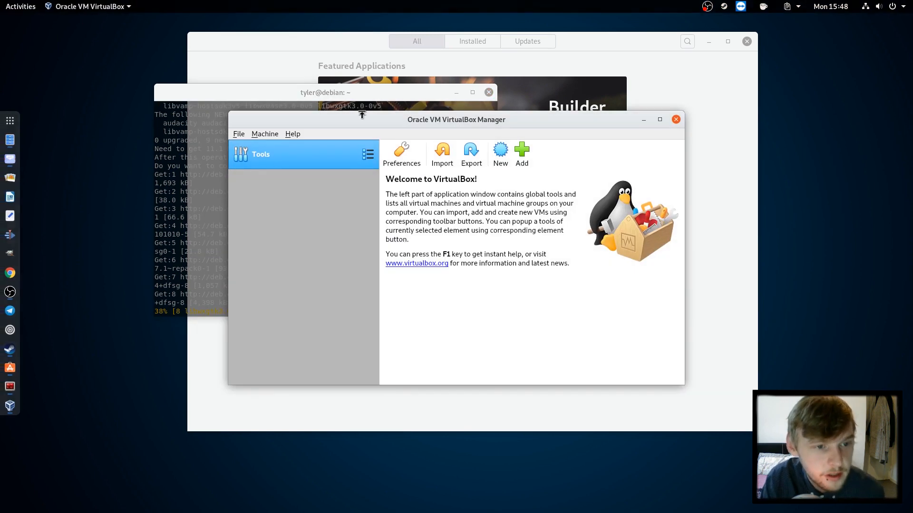